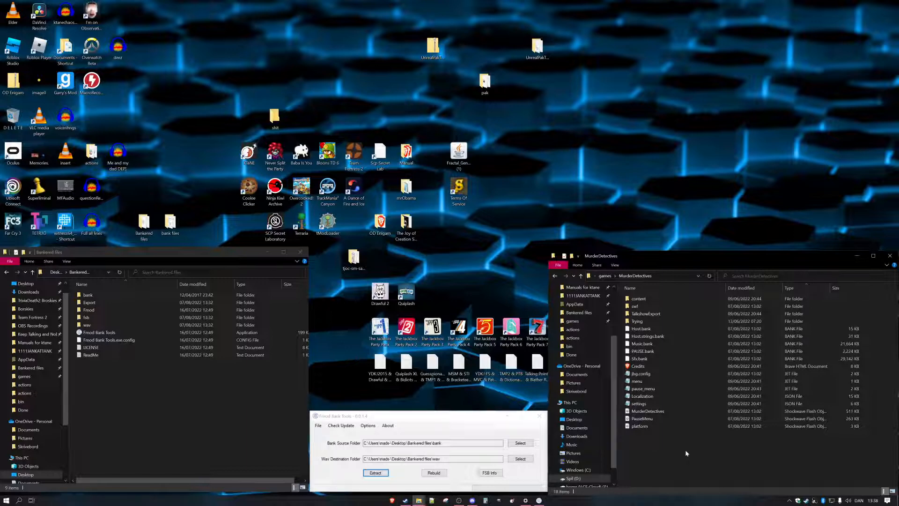
- Browse the MurderDetectives TalkshowExport and media subfolders after selecting Sfx.bank
left_click(640, 359)
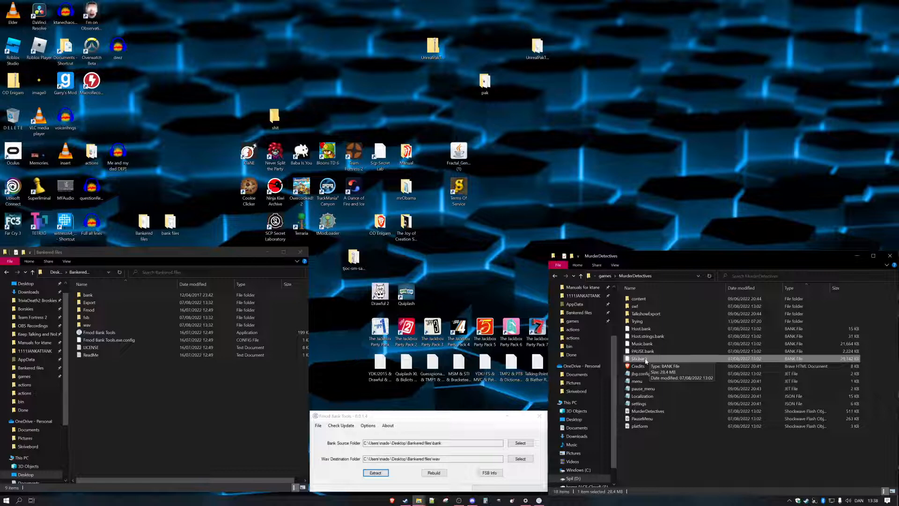
left_click(642, 328)
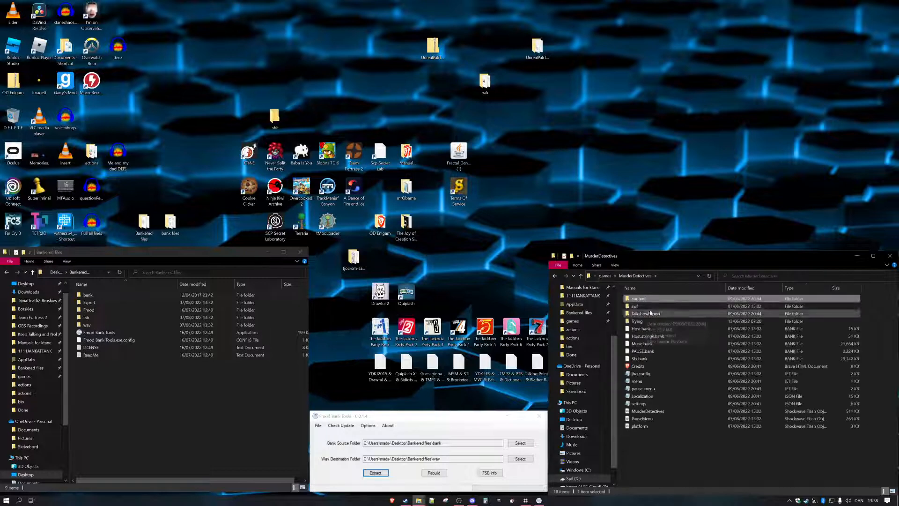
double_click(645, 314)
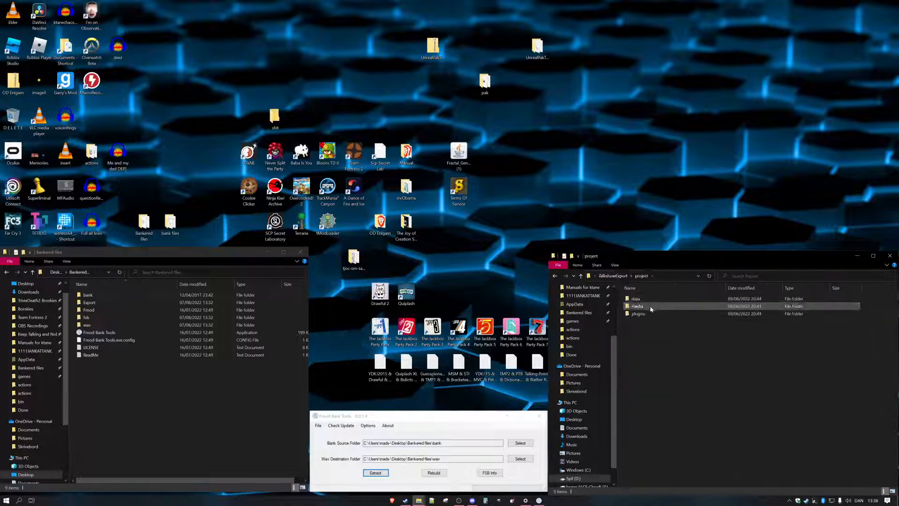
double_click(637, 305)
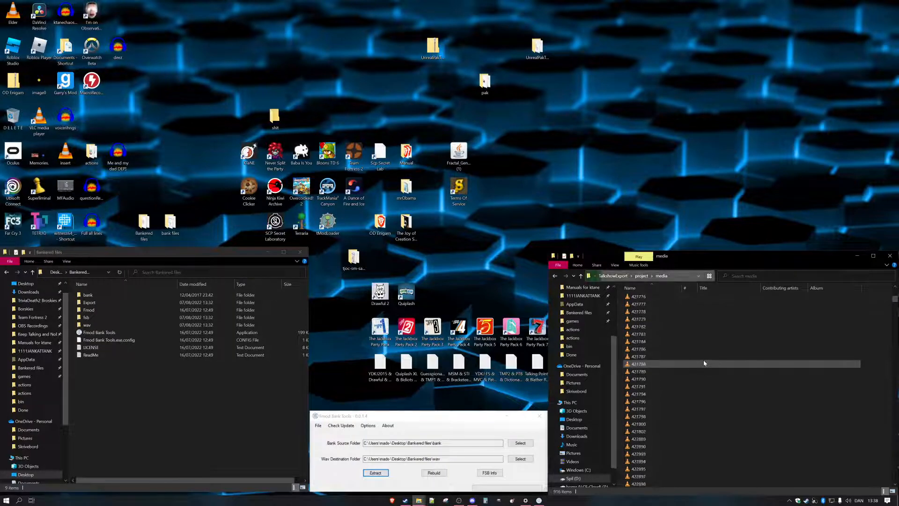
- Browse the content > en folder, then a numbered Quiplash content folder in the right window
left_click(642, 275)
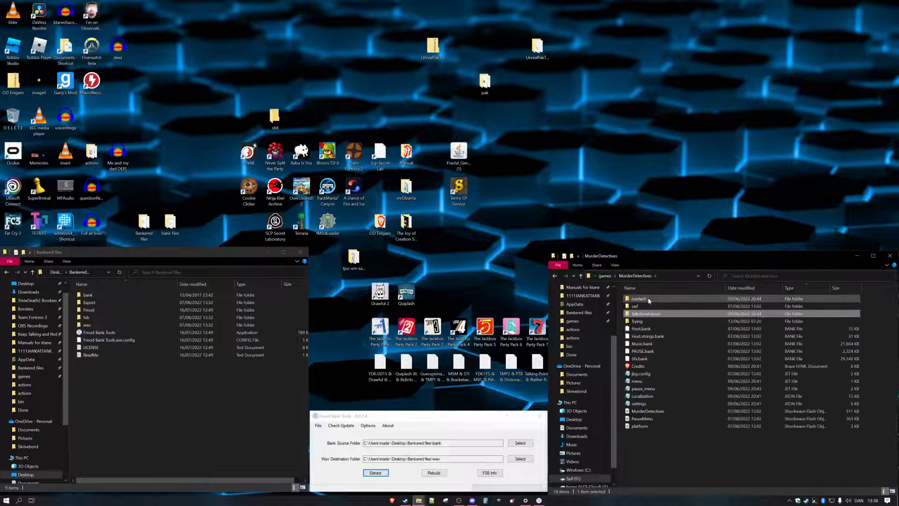
double_click(637, 298)
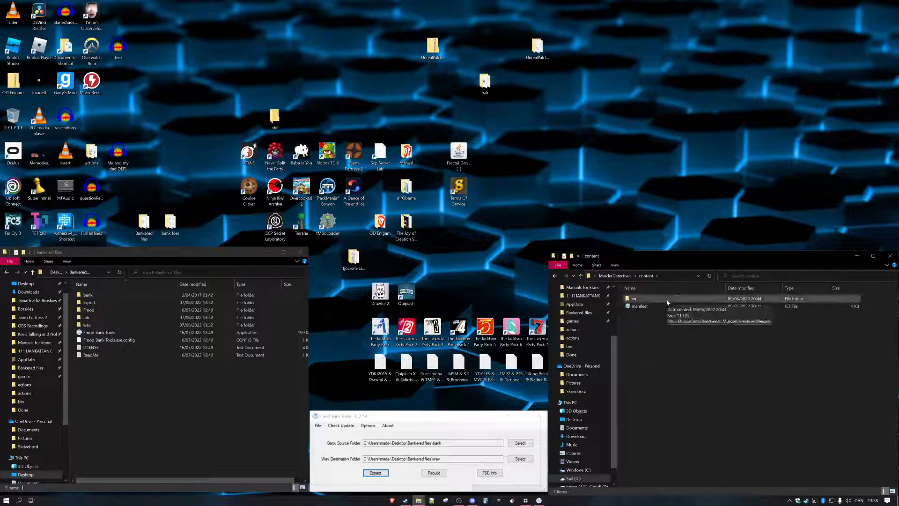
double_click(634, 298)
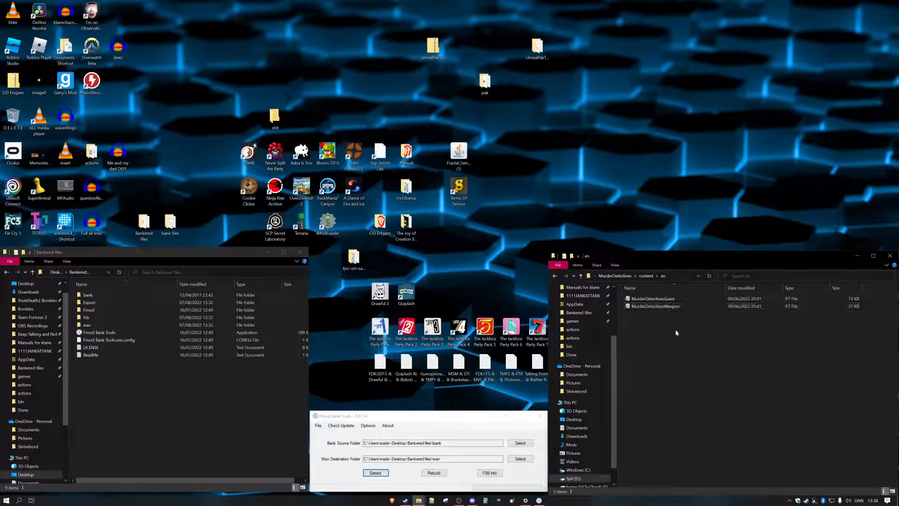
mouse_move(701, 323)
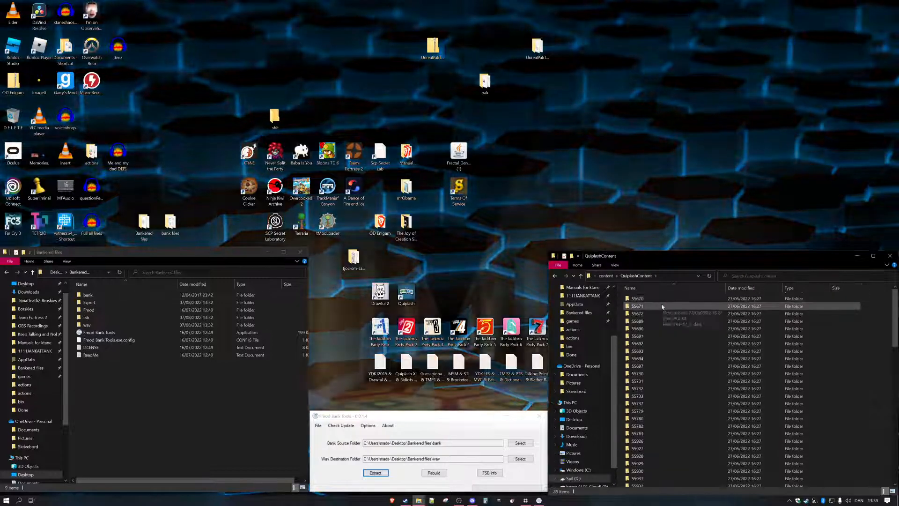
double_click(637, 305)
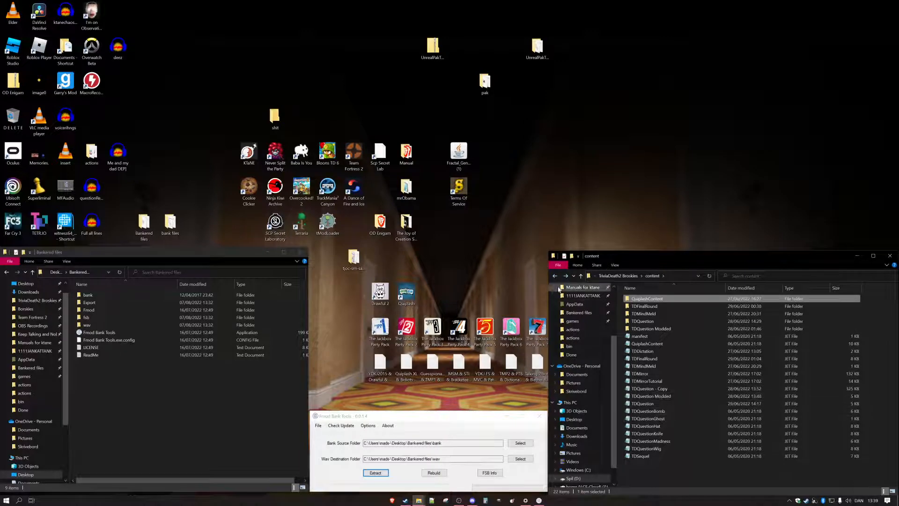
- Copy the MurderDetectives .bank files into the Banked files\bank source folder
left_click(581, 275)
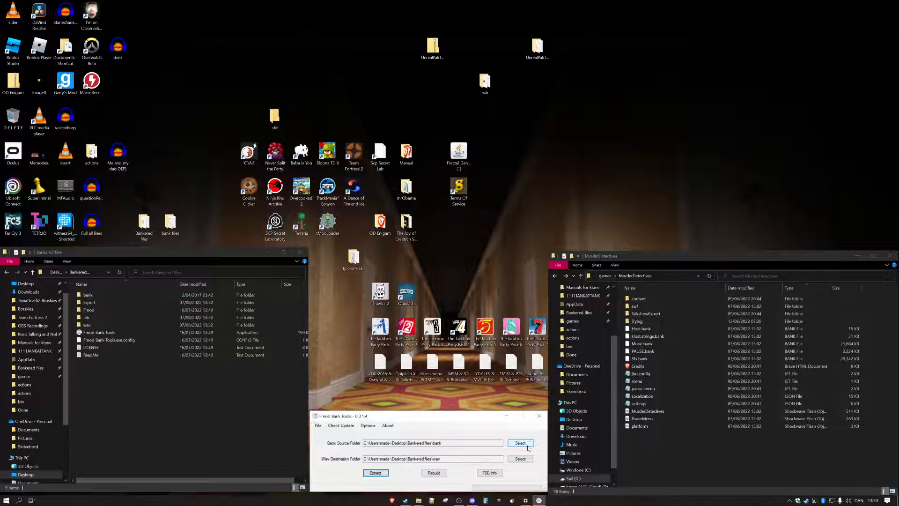
left_click(639, 358)
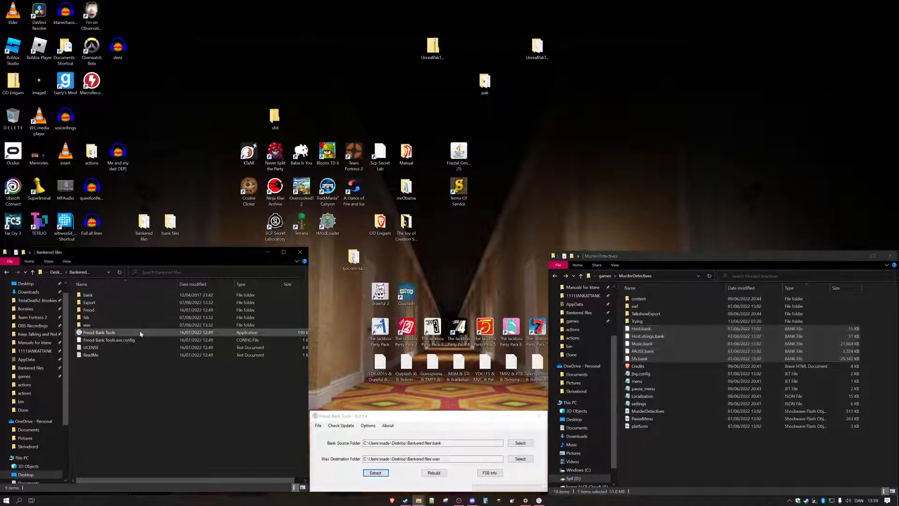
double_click(87, 294)
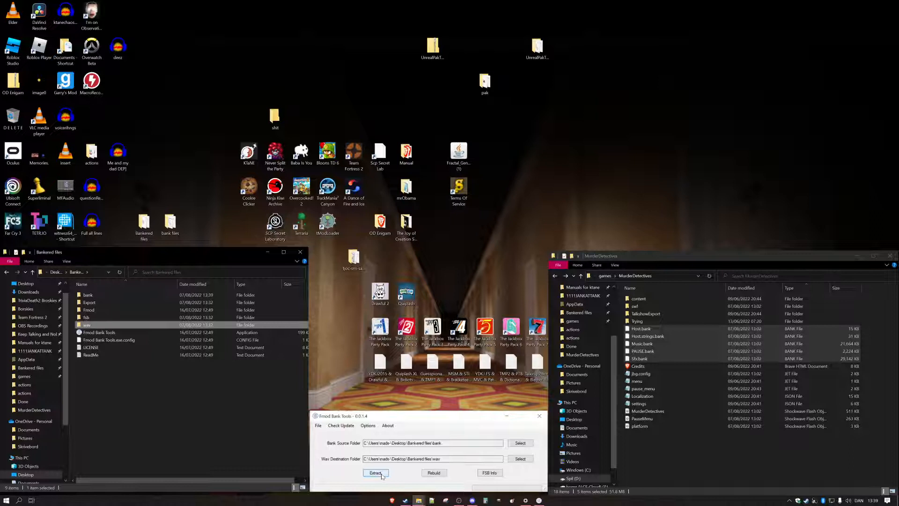
- Start extracting the banks to wav and watch the wav output folder fill
left_click(375, 472)
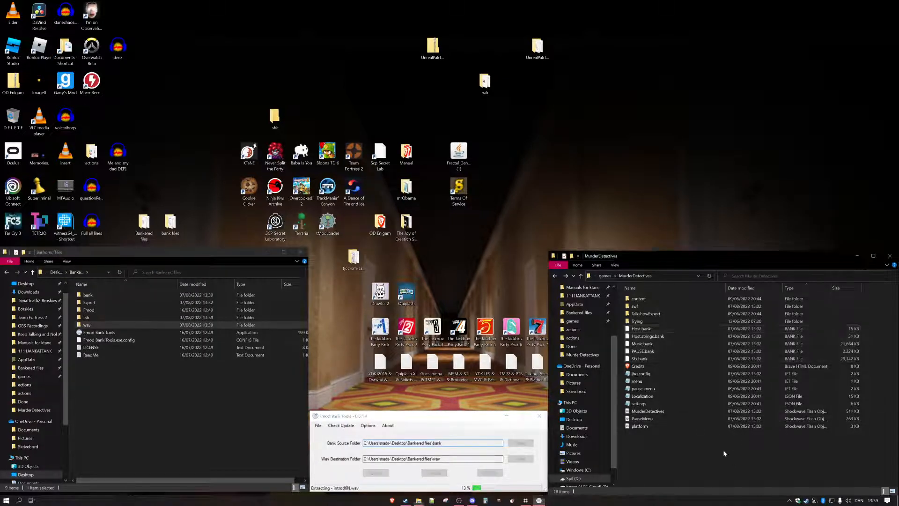
left_click(647, 336)
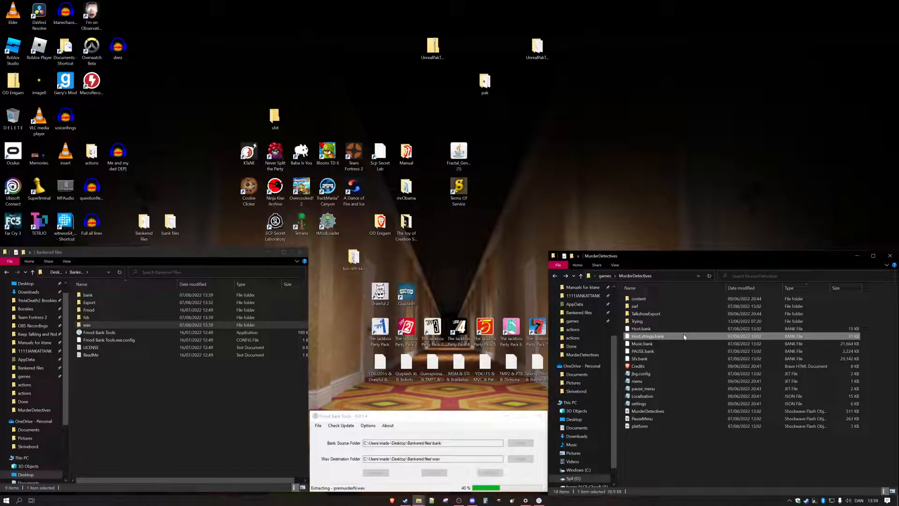
mouse_move(203, 421)
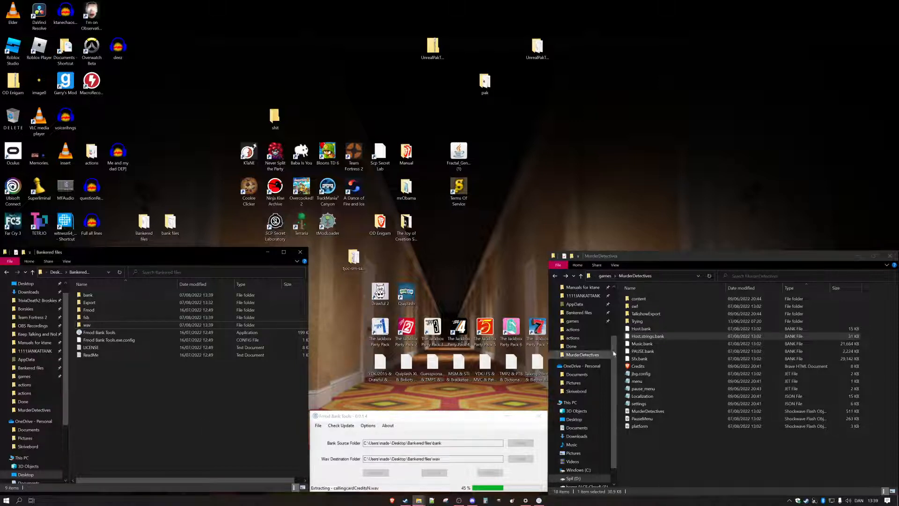
mouse_move(648, 336)
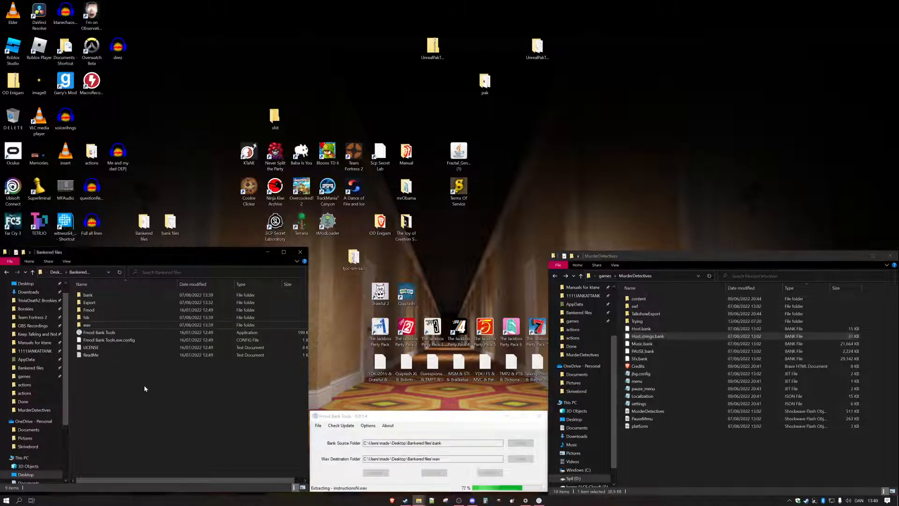
double_click(87, 324)
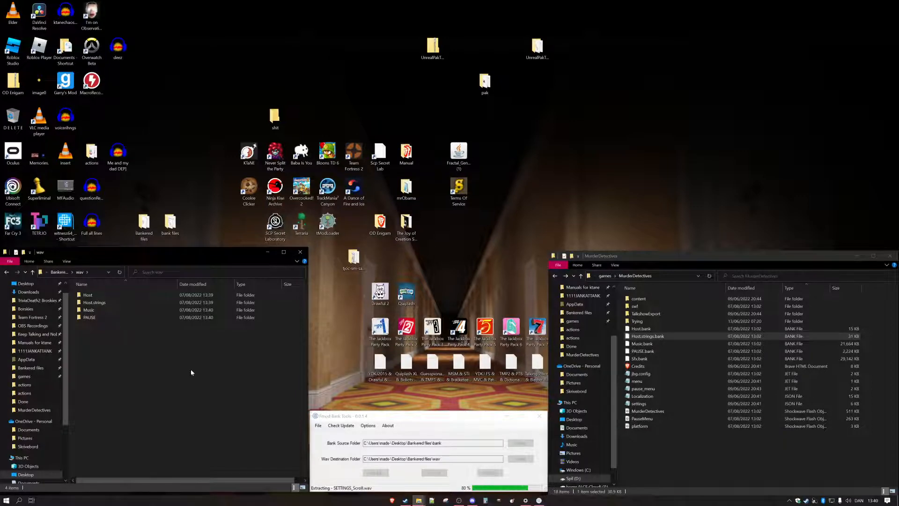
- Preview the extracted Host audio and the PAUSE Champd- Intro 4 clip in VLC
double_click(88, 294)
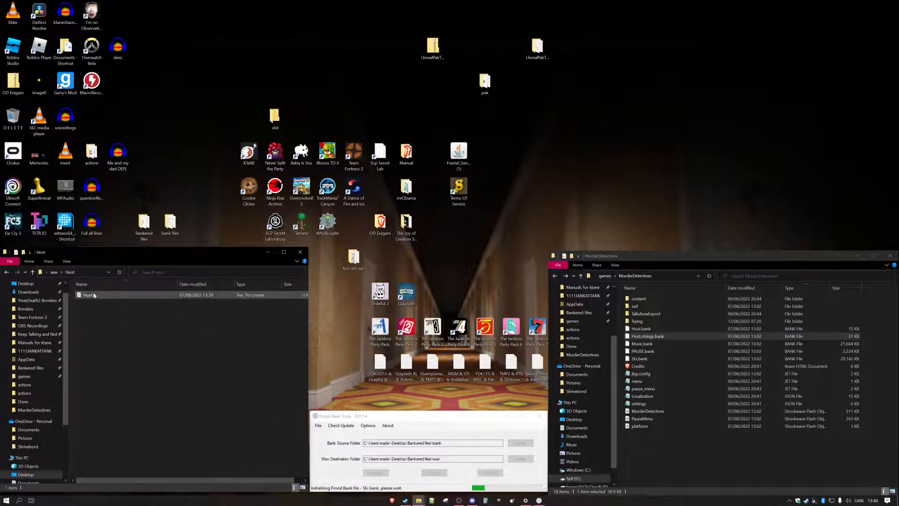
double_click(87, 295)
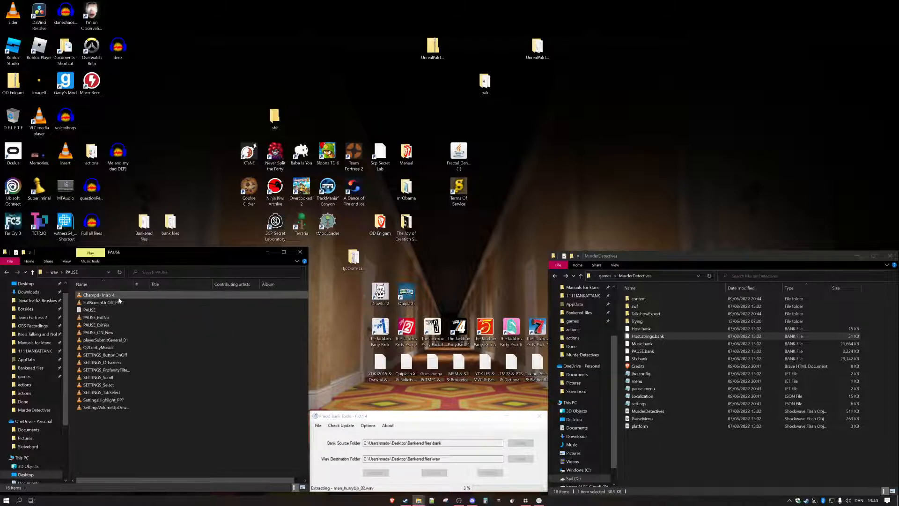
mouse_move(103, 303)
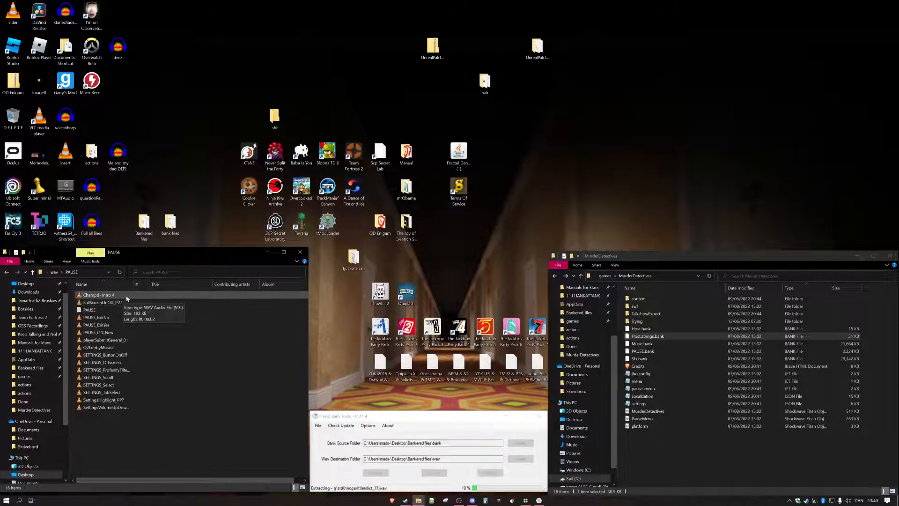
double_click(98, 295)
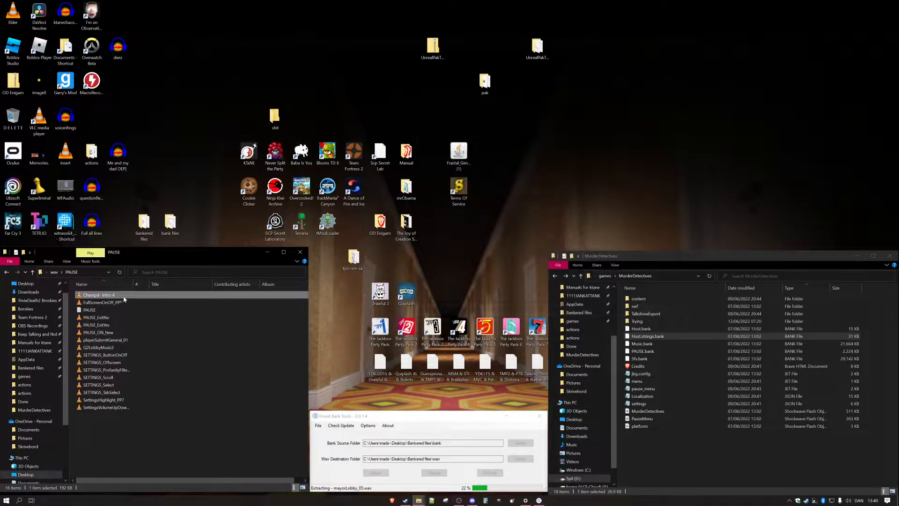
left_click(103, 303)
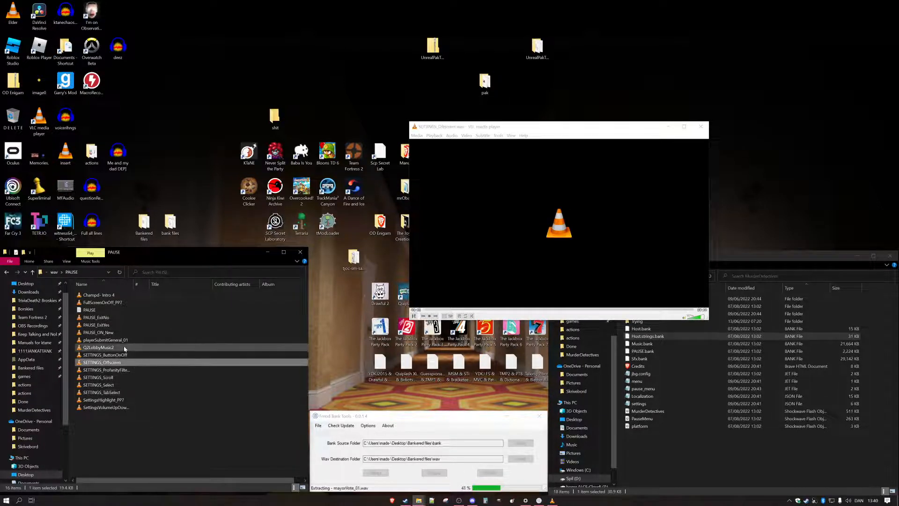
left_click(101, 339)
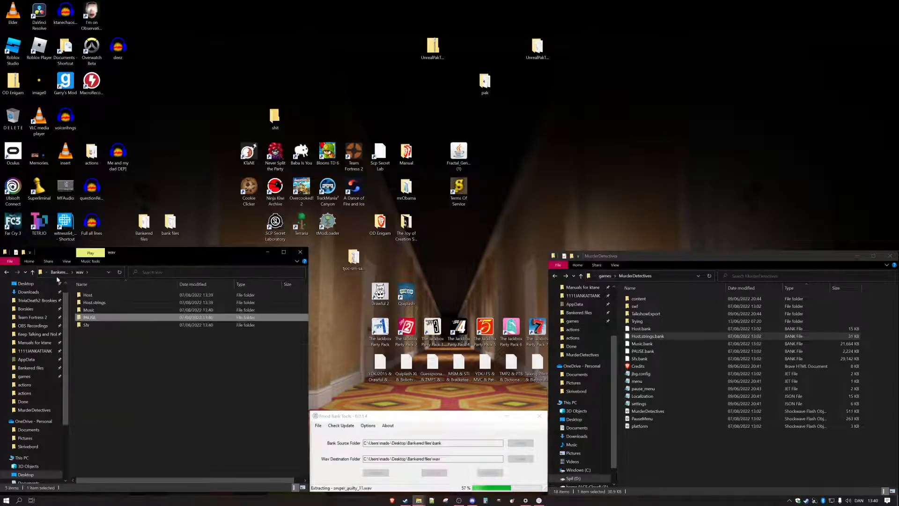
- Play the 2ndmurderloopN music track and several extracted Sfx clips in VLC
double_click(89, 310)
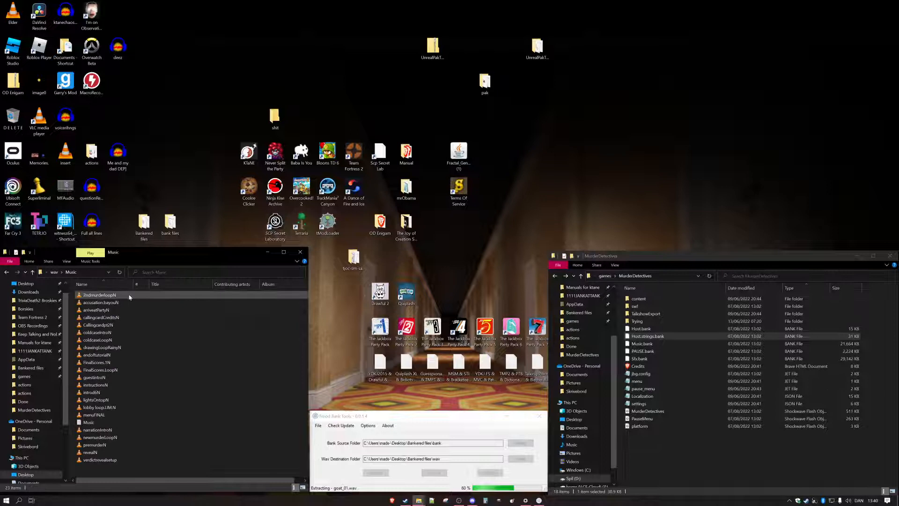
double_click(100, 294)
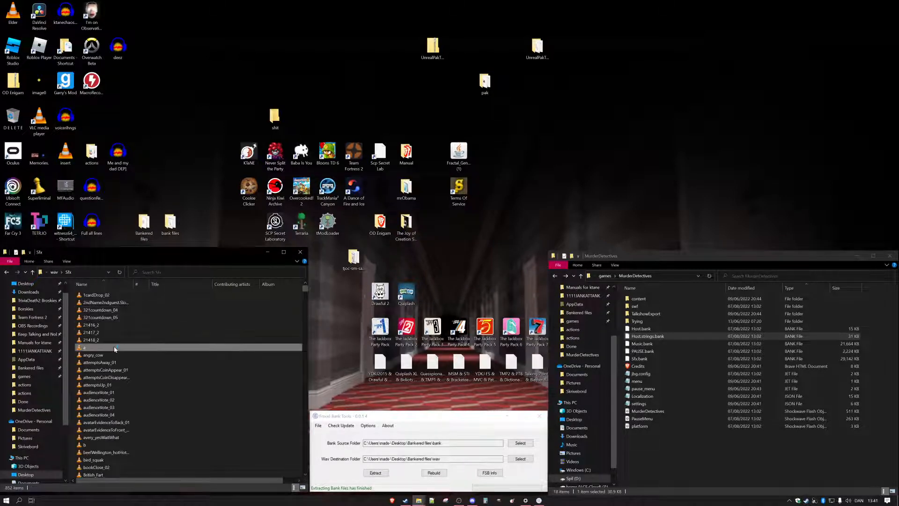
double_click(93, 354)
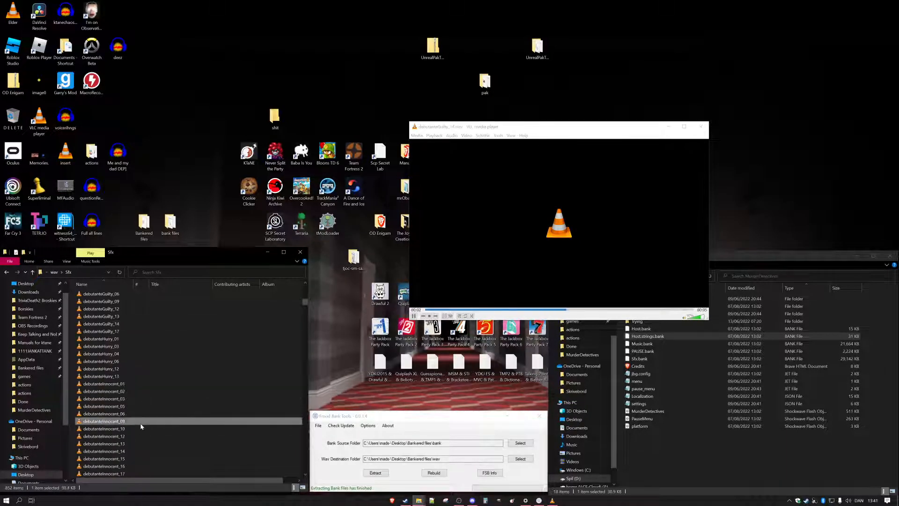
scroll("down", 3)
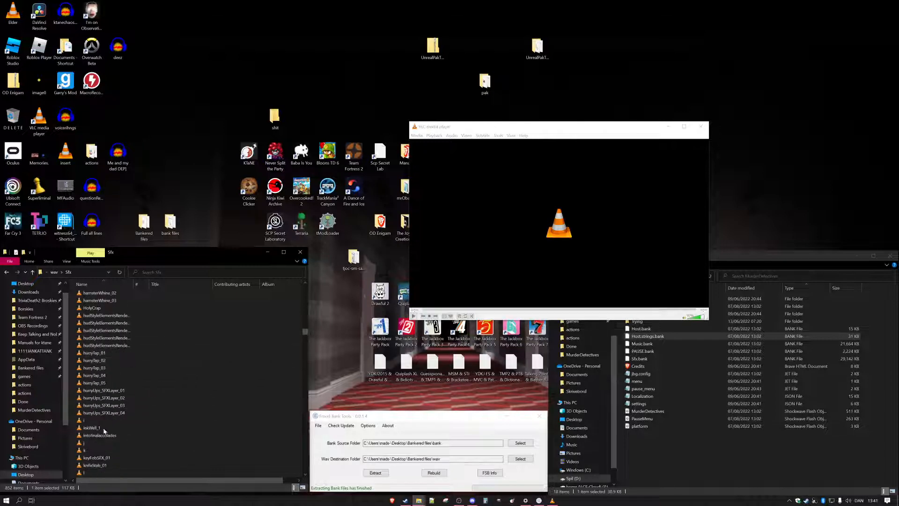
left_click(92, 443)
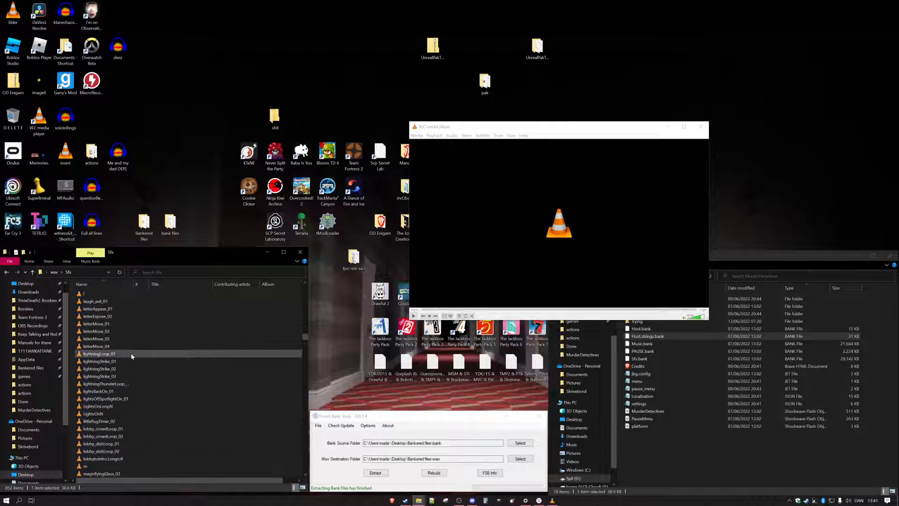
scroll("down", 3)
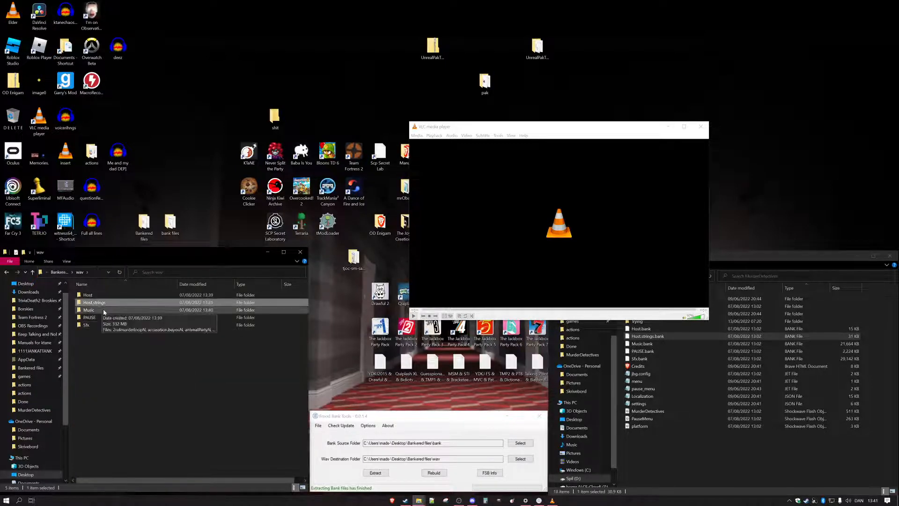
- Move the Sneaky Snitch MP3 from Music into ffmpeg's bin folder, retrying once VLC releases it
double_click(89, 310)
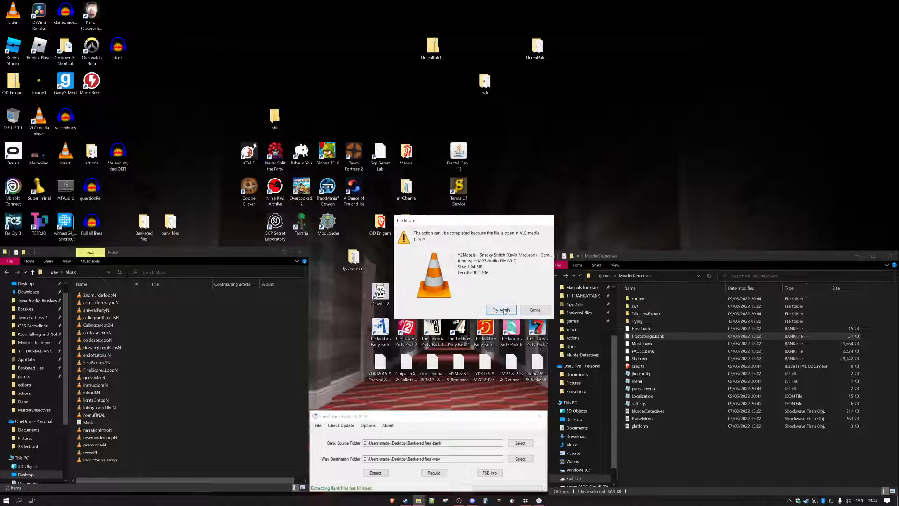
left_click(534, 310)
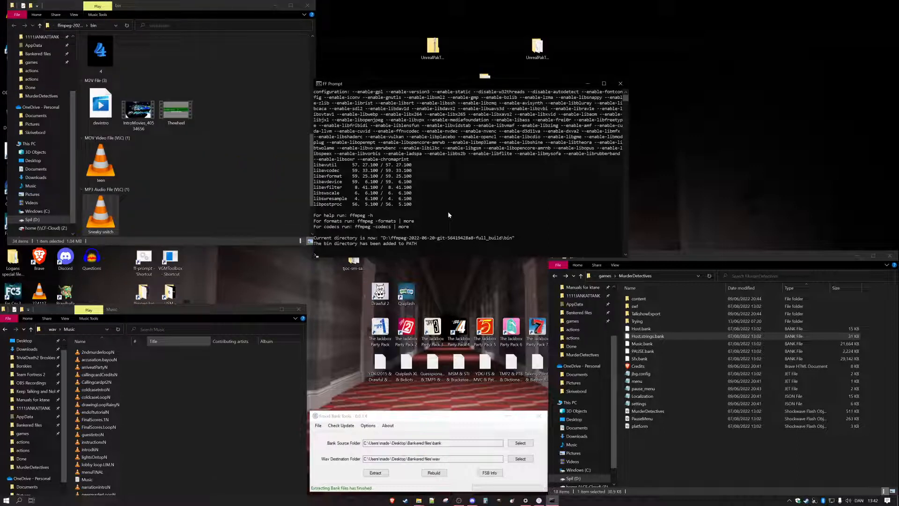
- Convert Sneaky_snitch.mp3 to Sneaky.wav with ffmpeg and play the result
type("ffmpeg -i s")
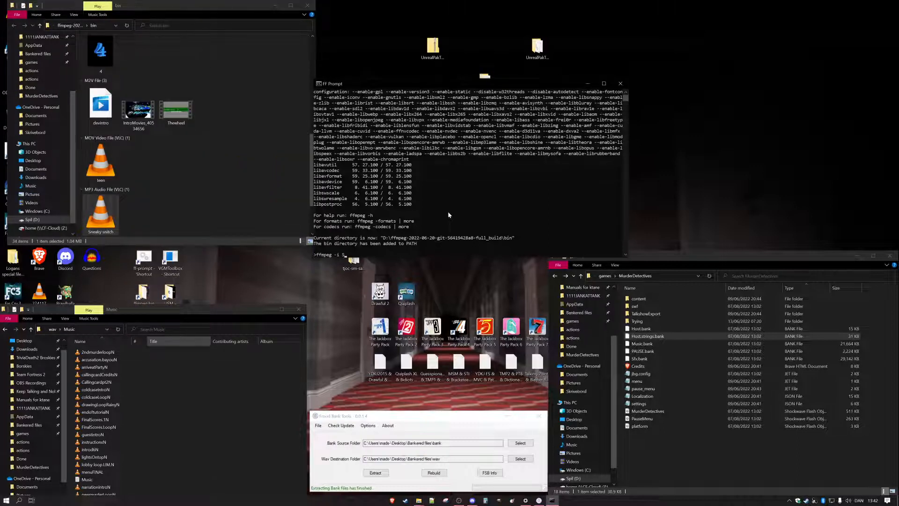
type("neaky_snitch")
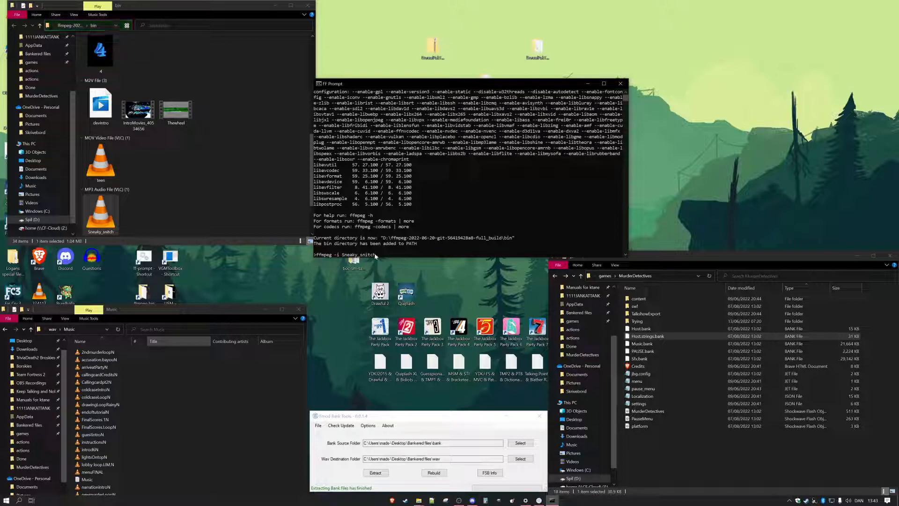
type(".mp3")
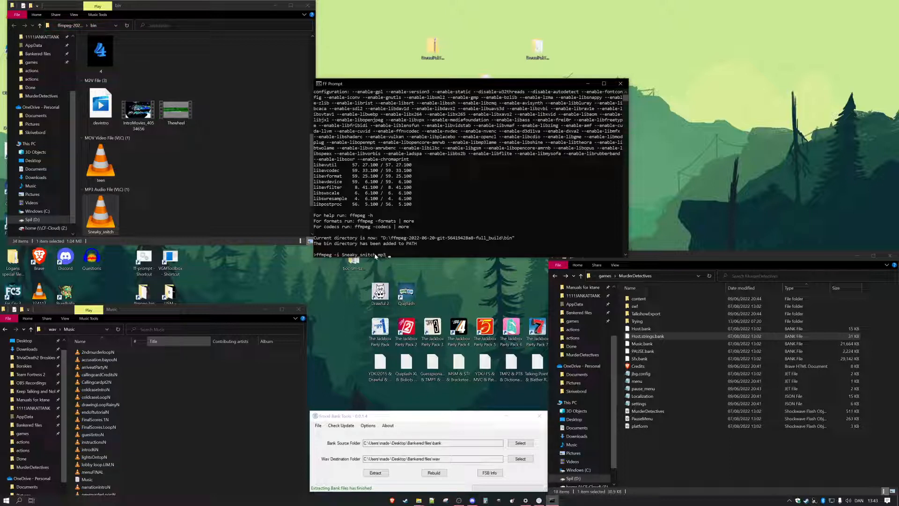
type("Sneaky")
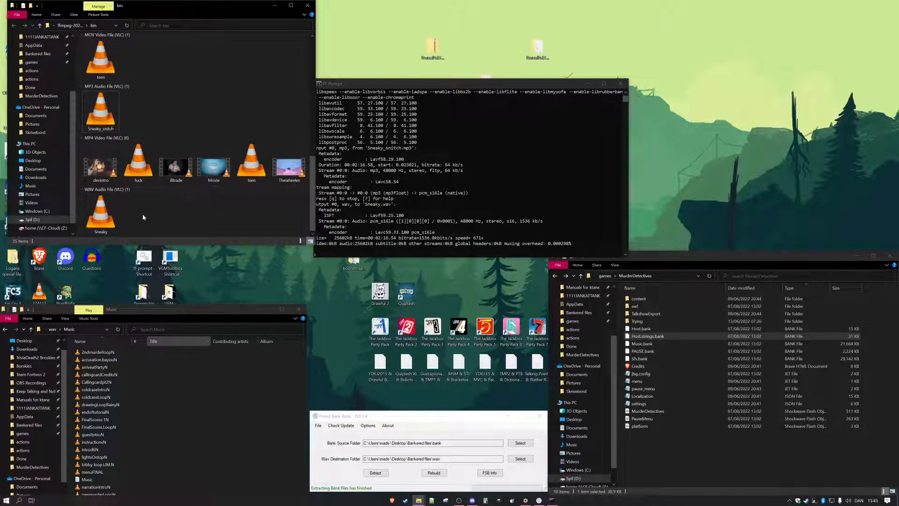
double_click(100, 214)
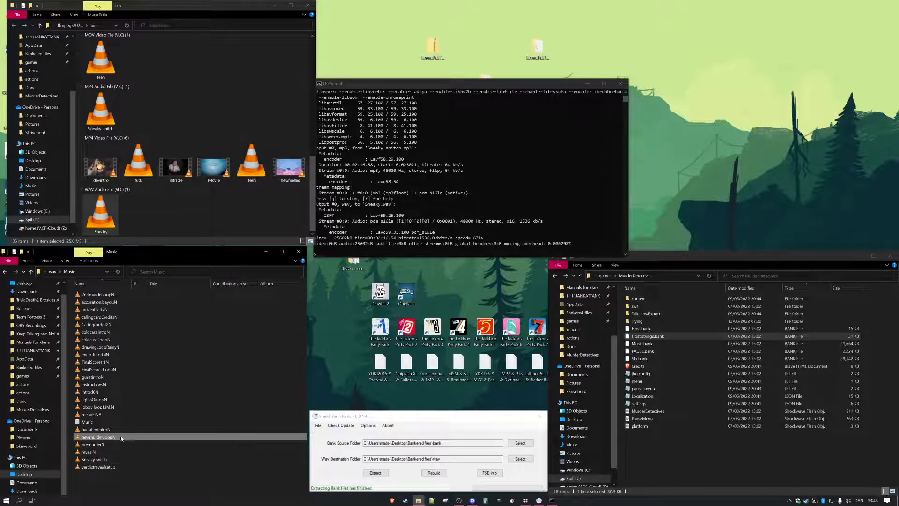
mouse_move(121, 437)
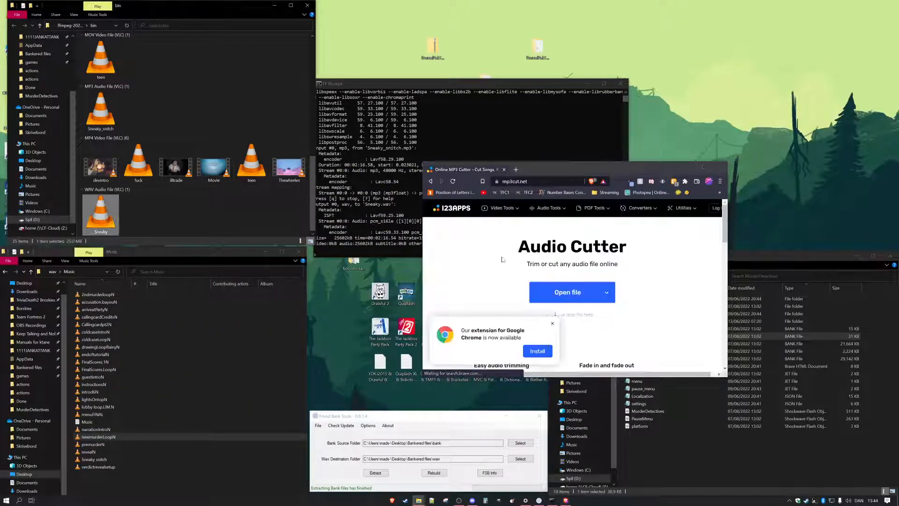
- Trim Sneaky.wav to 00:06.0–01:56.5 in Audio Cutter and download Sneaky (mp3cut.net).wav
left_click(568, 292)
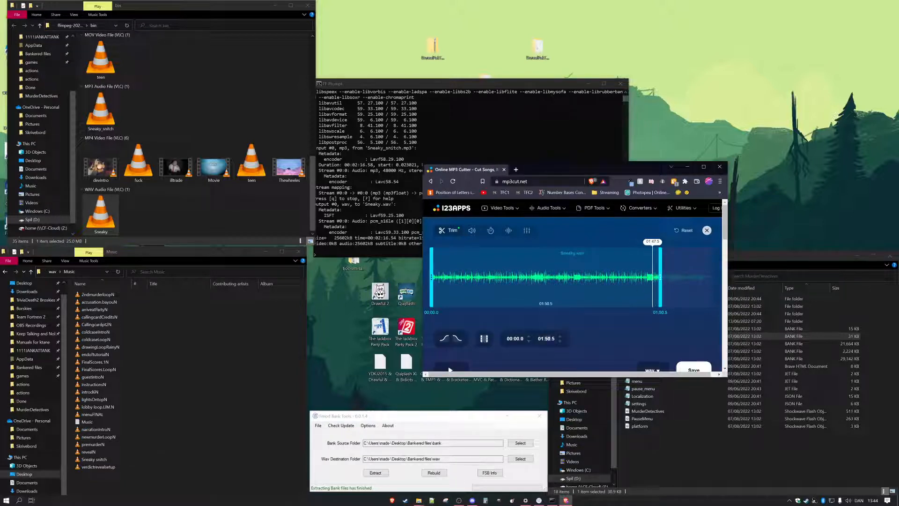
left_click(693, 369)
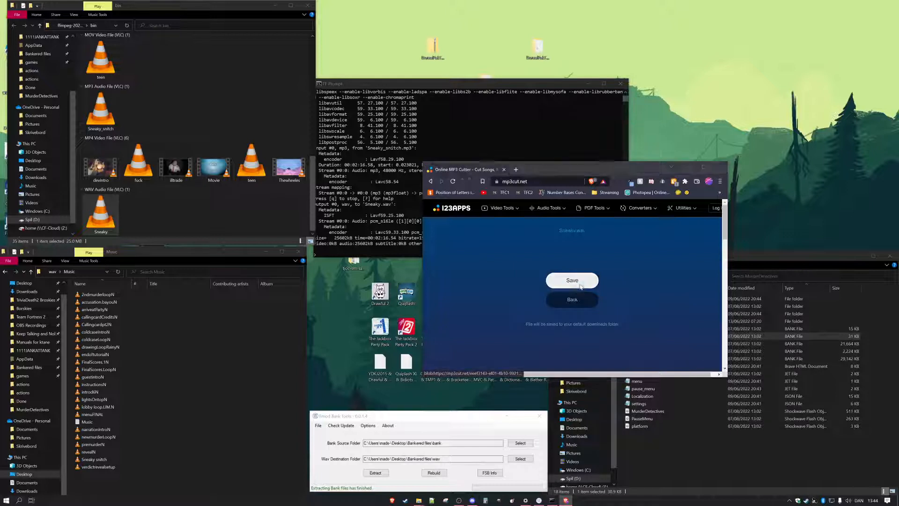
left_click(571, 280)
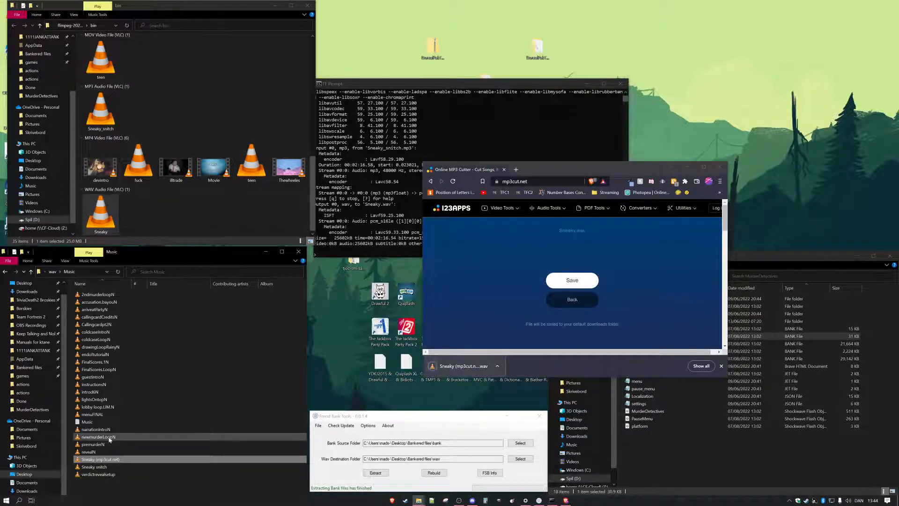
left_click(97, 437)
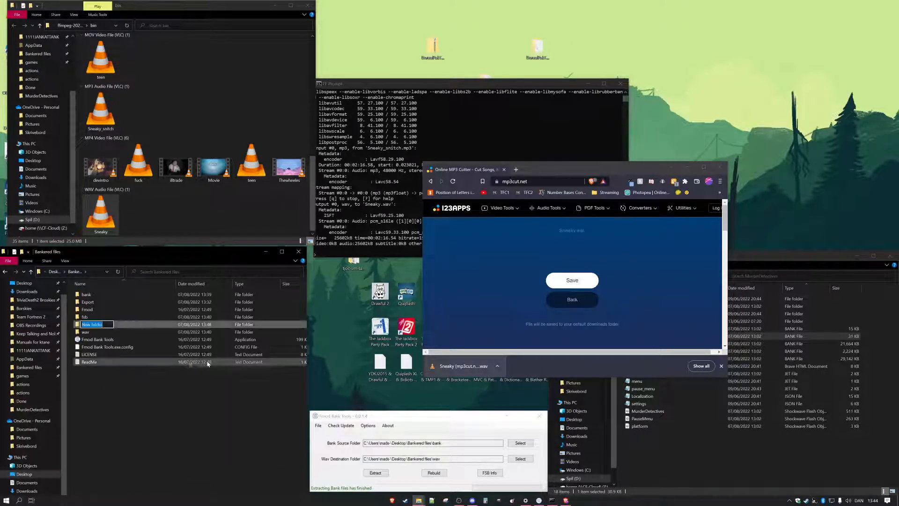
- Create a Backup folder, then delete newmurderLoopN so the trimmed Sneaky clip takes its name
type("Backup")
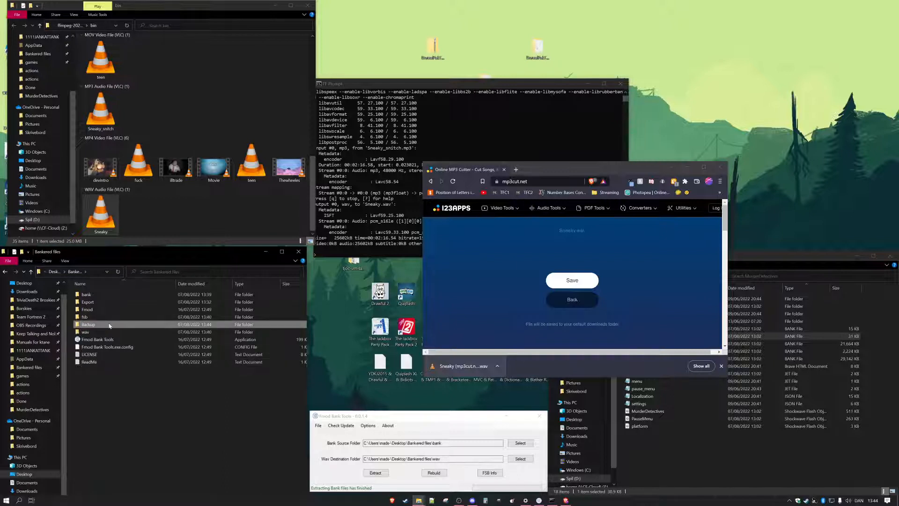
double_click(89, 324)
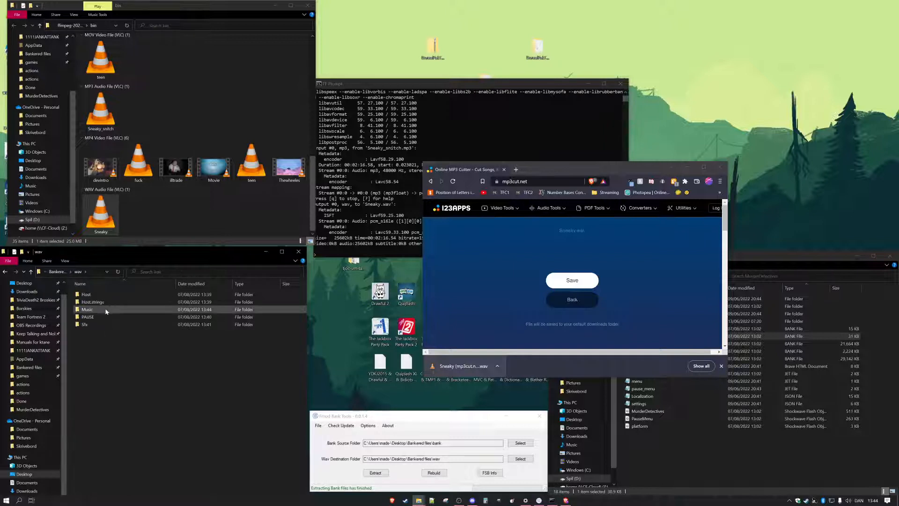
double_click(87, 309)
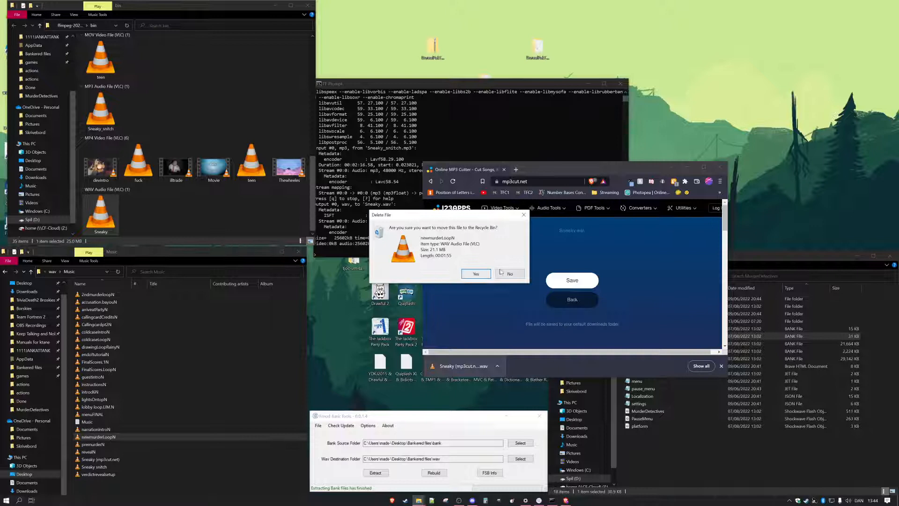
left_click(475, 272)
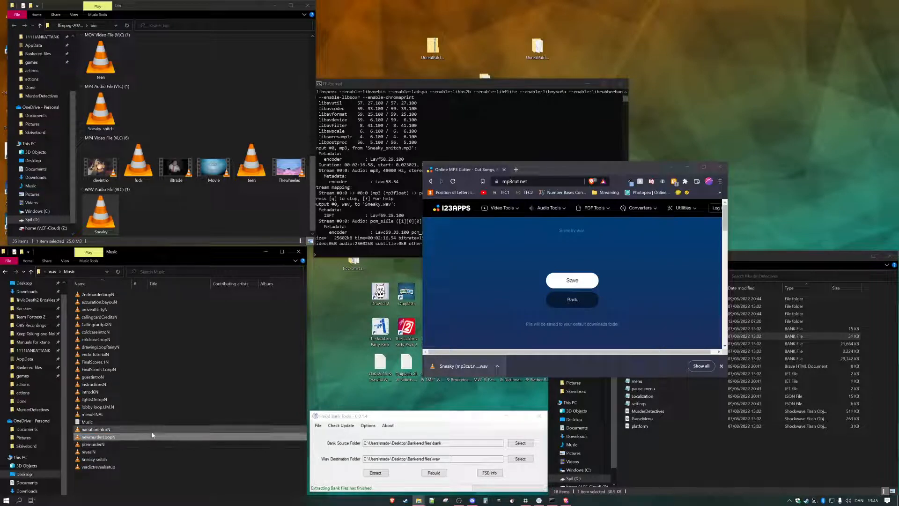
- Rebuild the banks from the wav folders, producing new Host, Music and PAUSE bank files
left_click(433, 471)
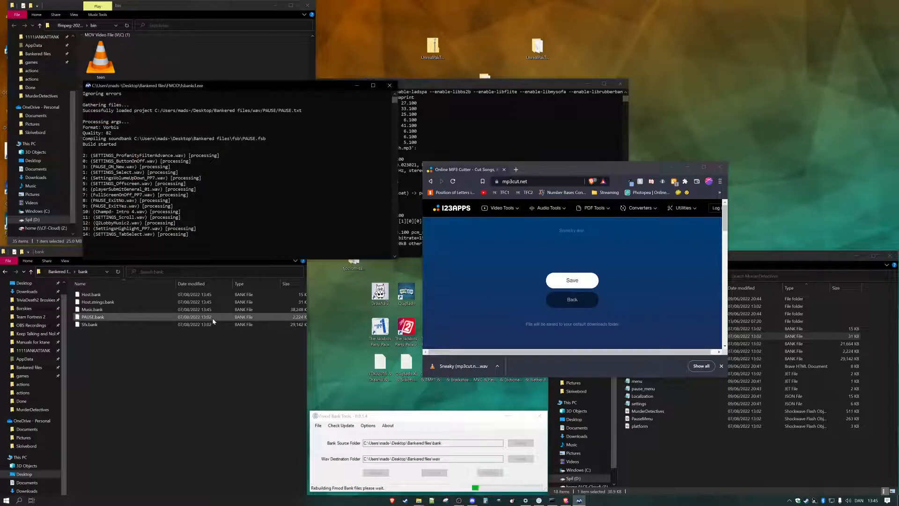
left_click(91, 324)
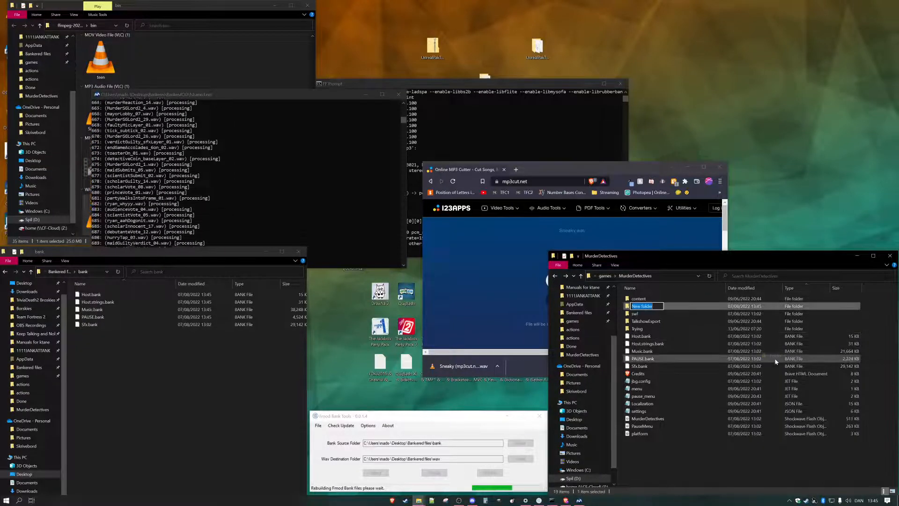
- Name the new folder 'Backup', return to MurderDetectives and confirm deleting the five original .bank files
type("Backup")
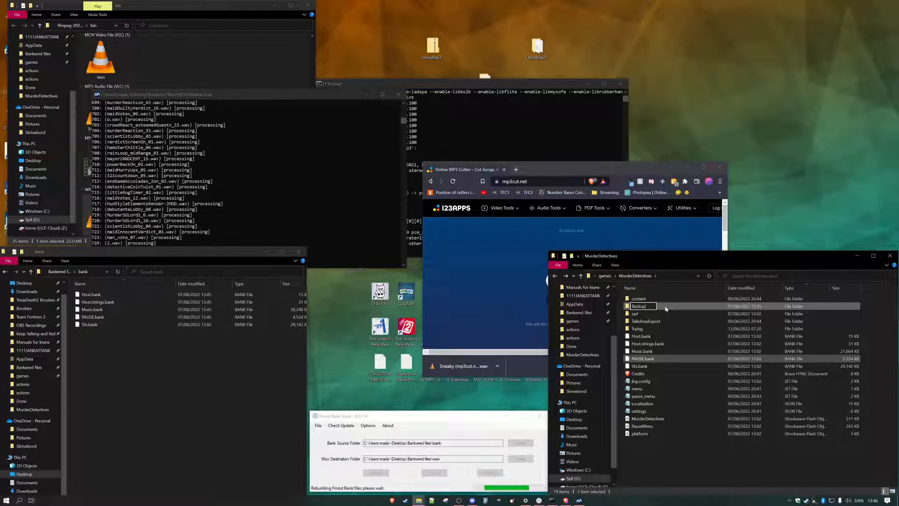
double_click(638, 297)
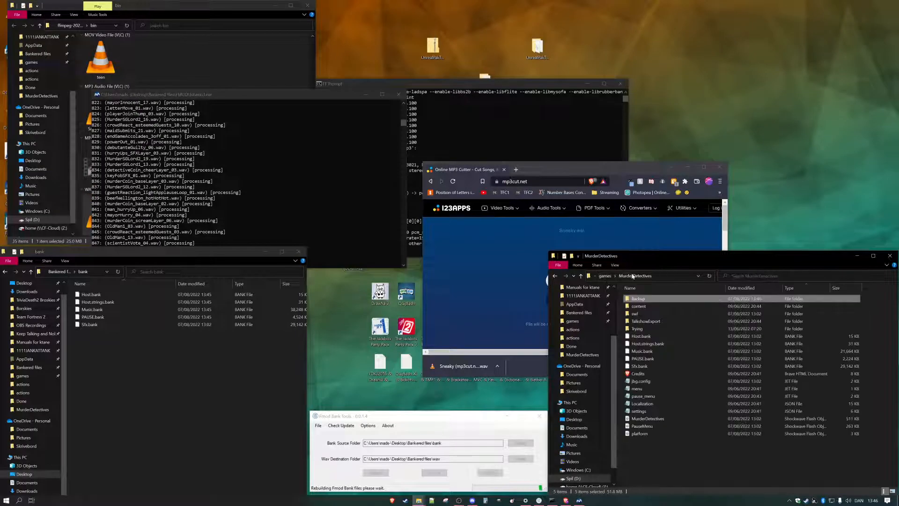
left_click(641, 335)
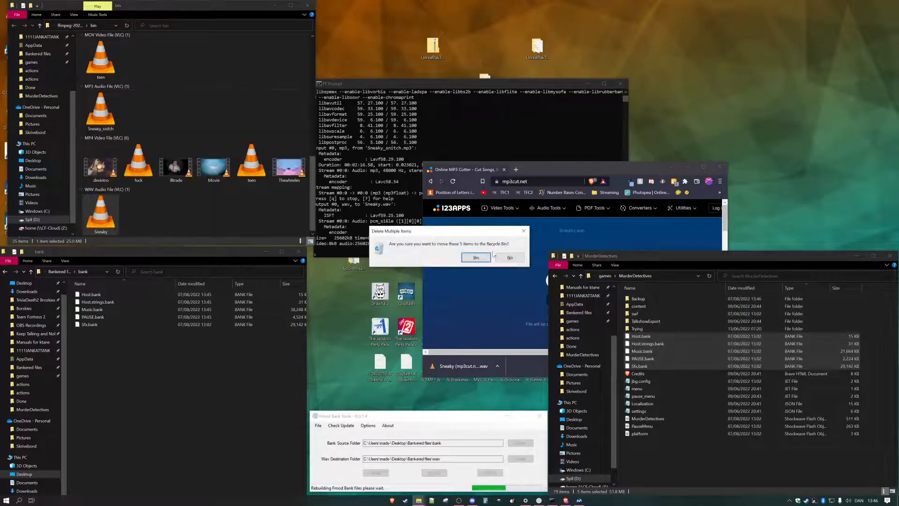
left_click(476, 256)
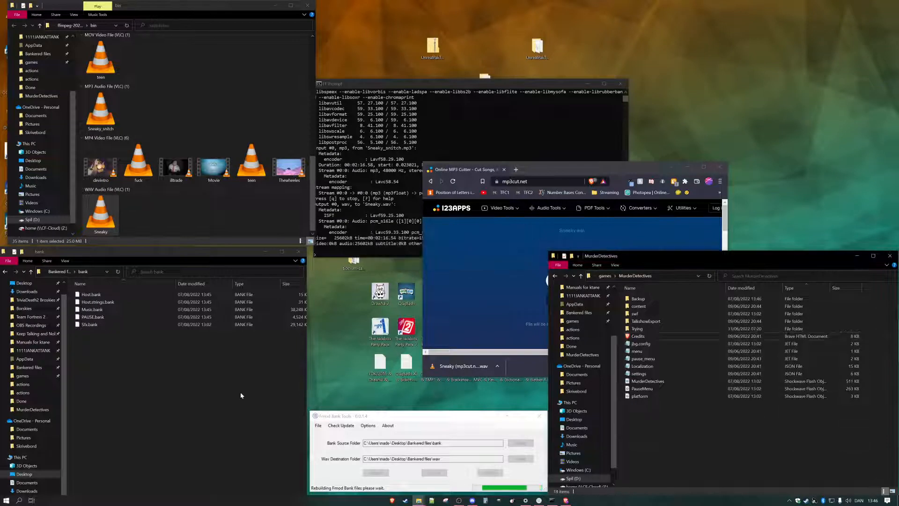
left_click(89, 324)
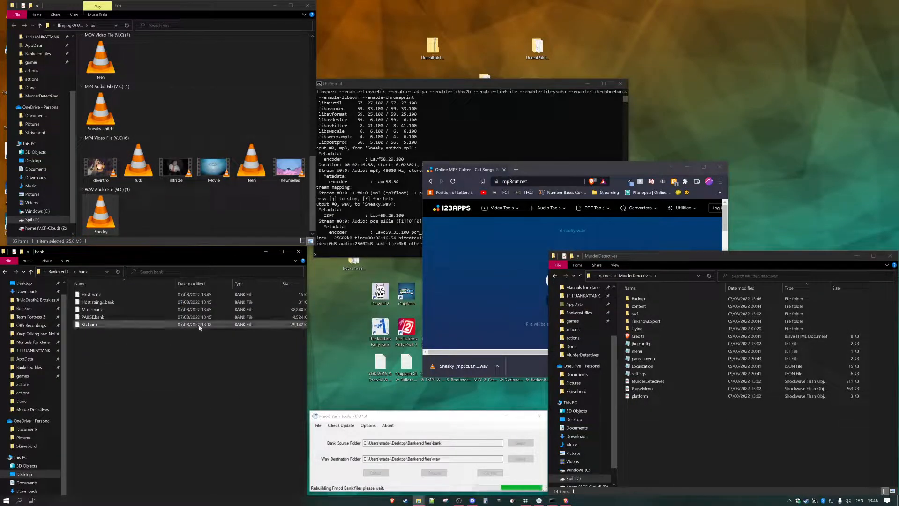
- Rebuild the bank files from the wav folder and launch The Jackbox Party Pack 8
left_click(90, 324)
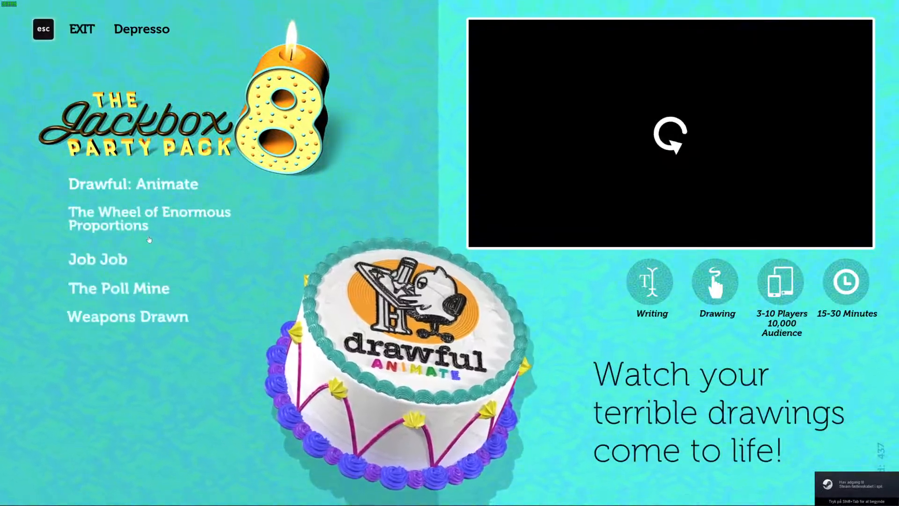
- Launch Weapons Drawn from the Party Pack 8 game list
left_click(128, 316)
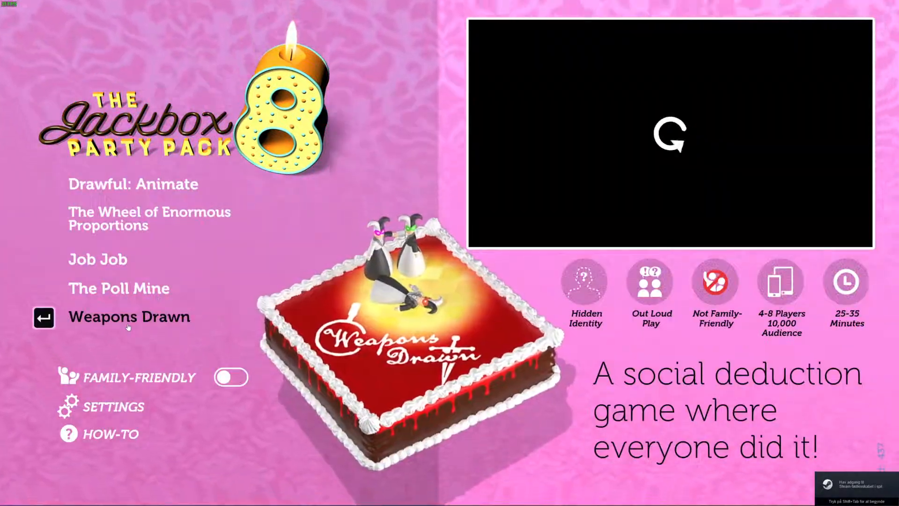
left_click(129, 317)
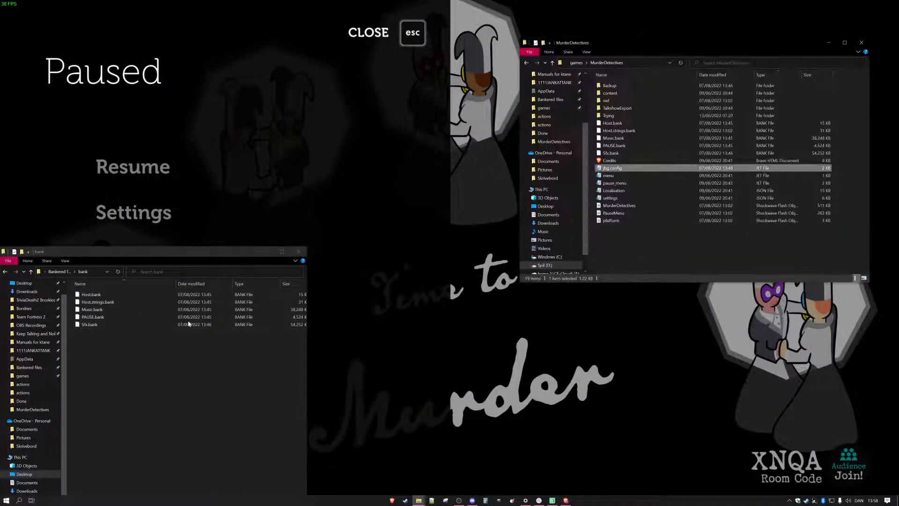
- Check the date and size of Music.bank and the other rebuilt files, then switch to the ts.sid3r.net browser
left_click(618, 130)
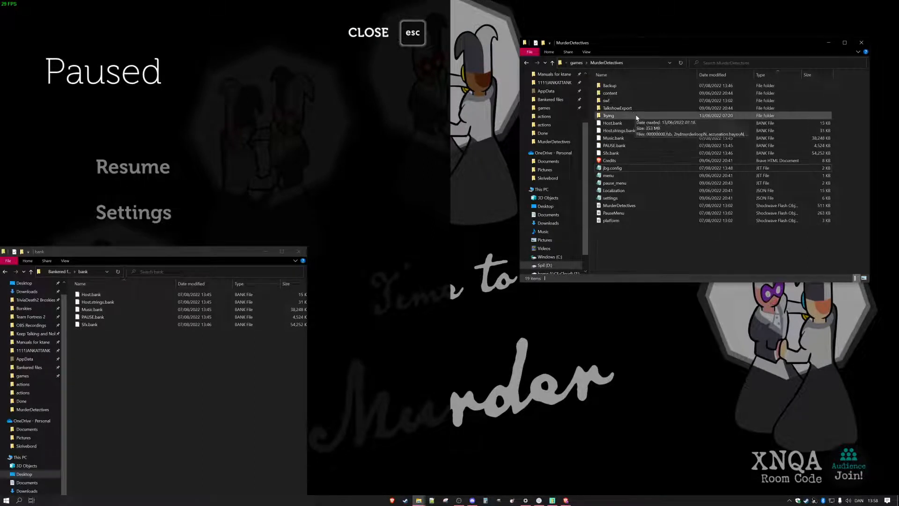
left_click(613, 137)
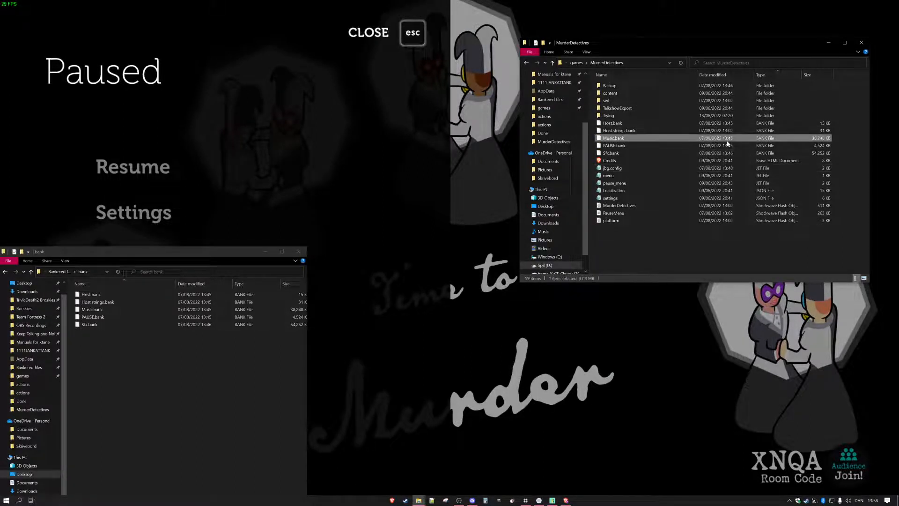
left_click(619, 131)
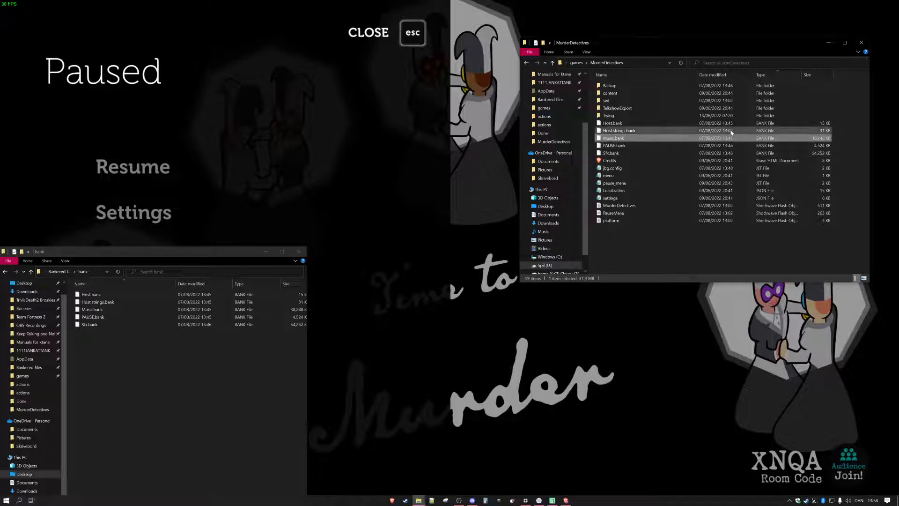
left_click(630, 145)
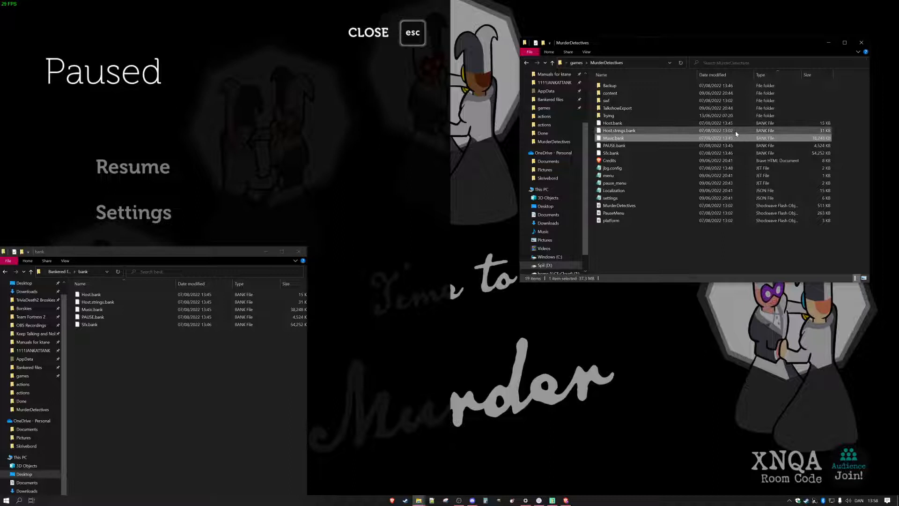
left_click(614, 145)
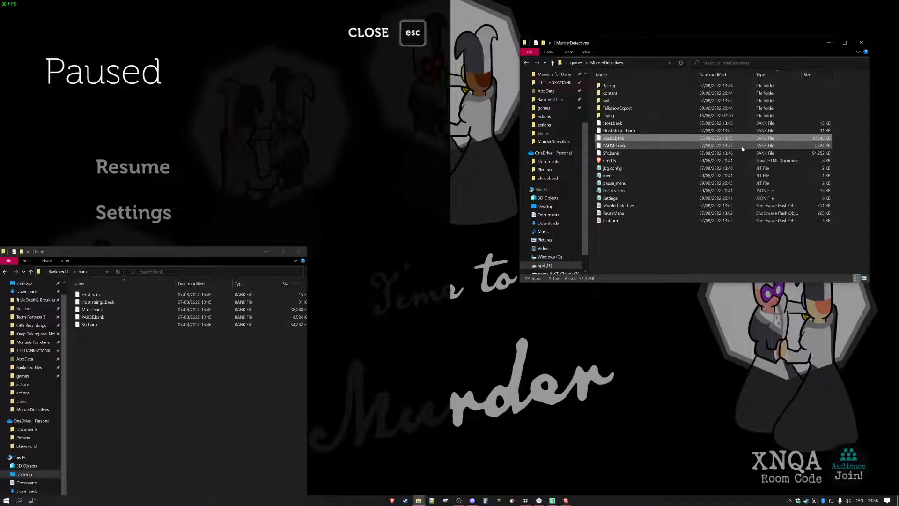
left_click(619, 130)
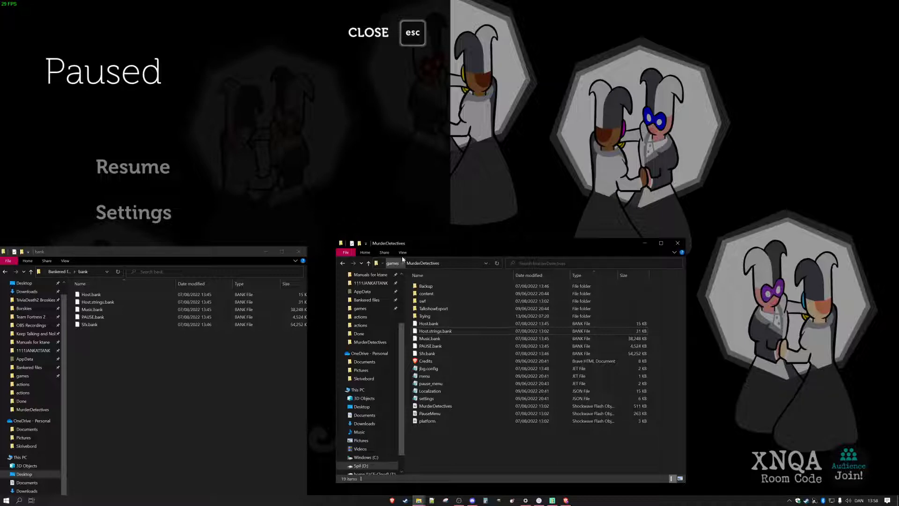
key("alt+tab")
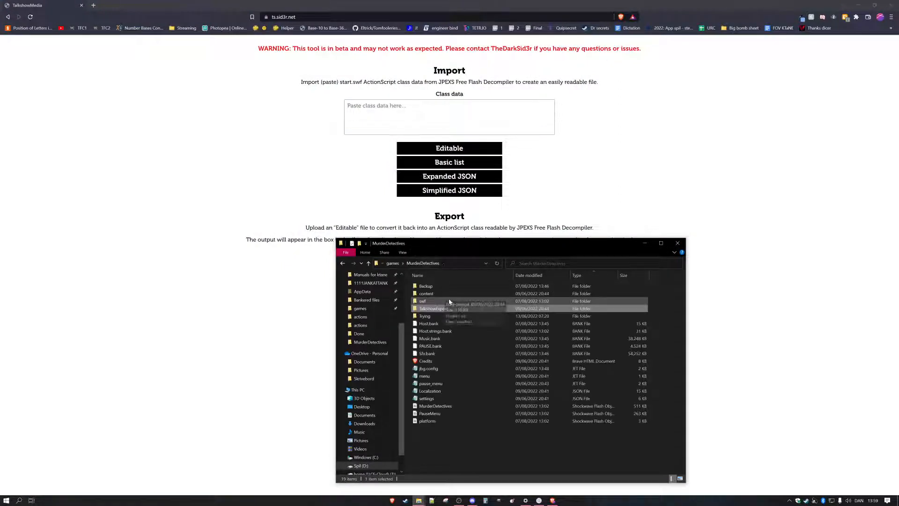
- Open the TalkshowExport project folder holding the start.swf class data
double_click(433, 308)
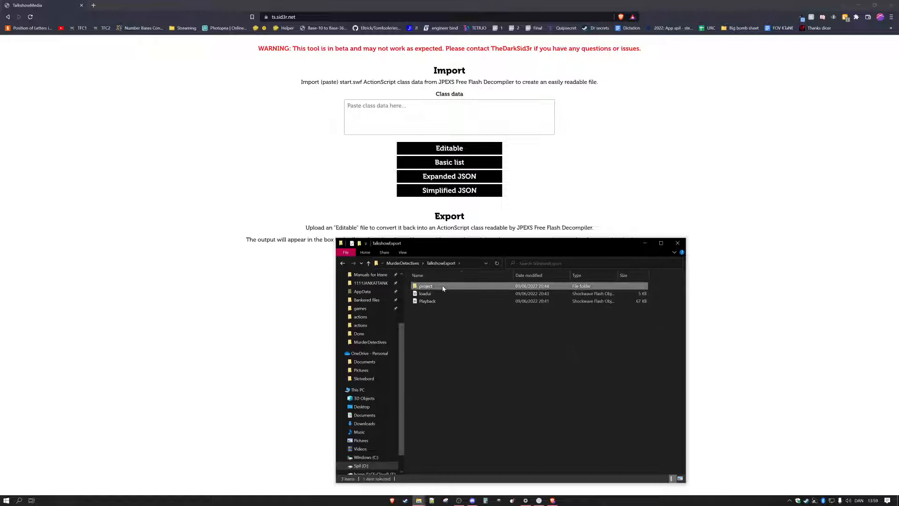
double_click(426, 285)
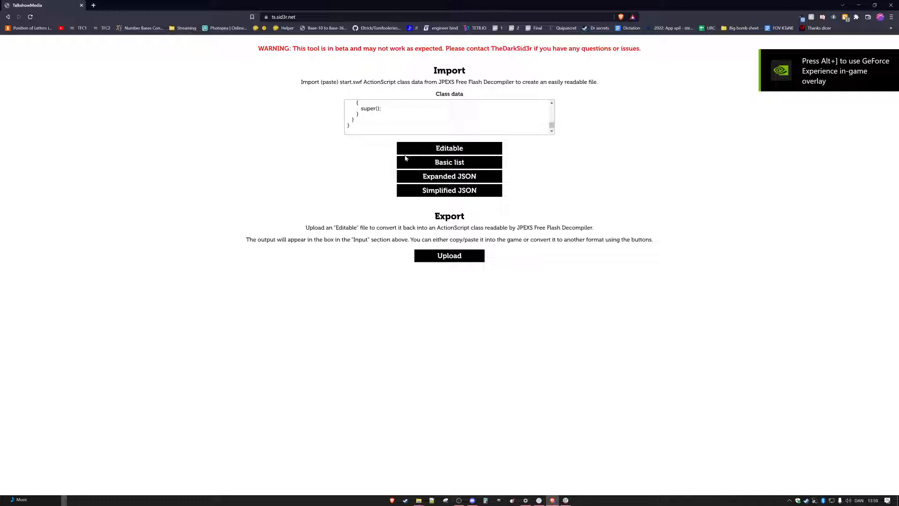
- Generate the Editable media file, save it to Downloads\Done and close the Steam window
left_click(448, 148)
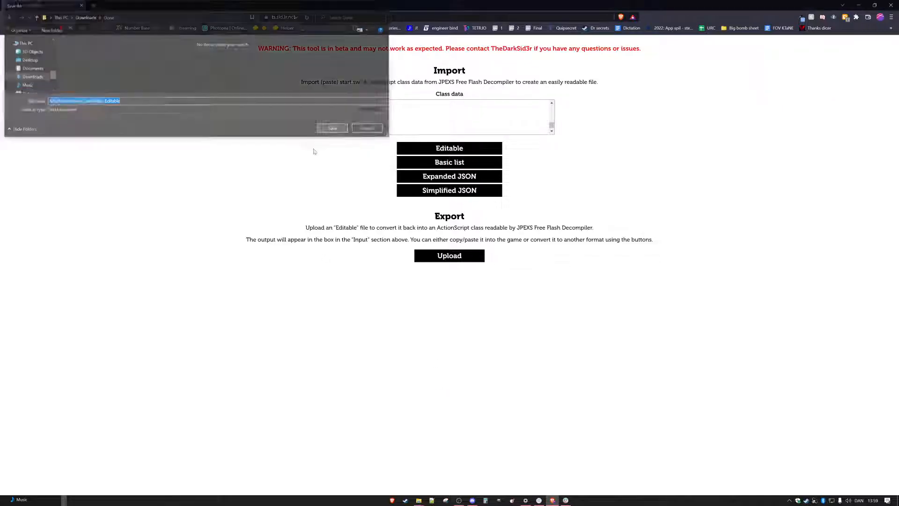
left_click(332, 128)
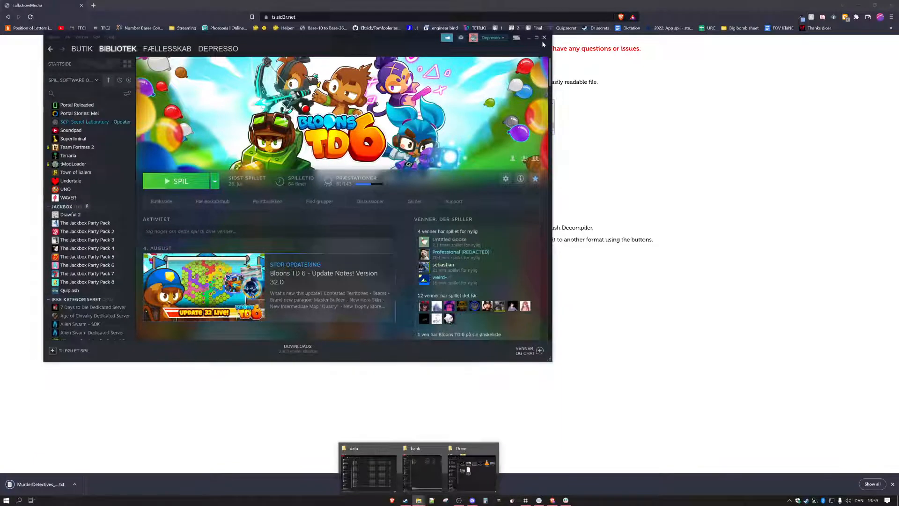
left_click(543, 37)
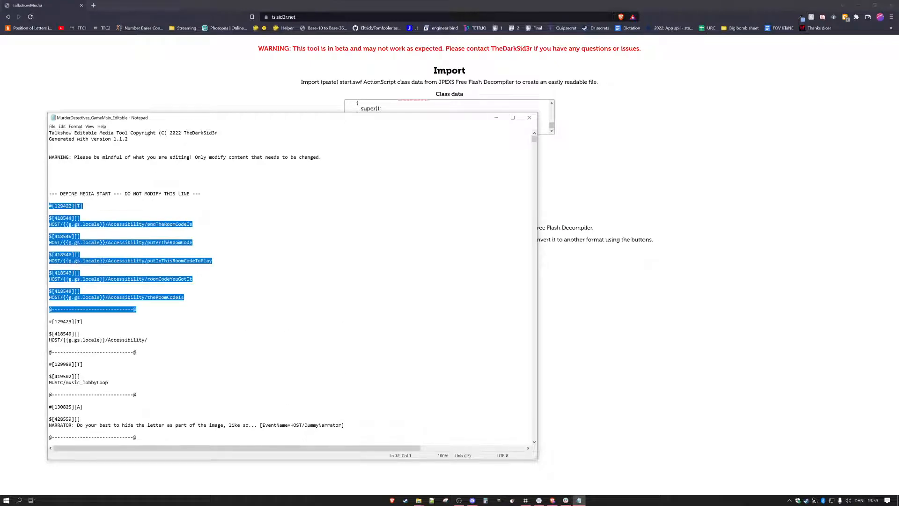
- Scroll through the subtitle lines in Notepad and select a whole narrator line
scroll("down", 3)
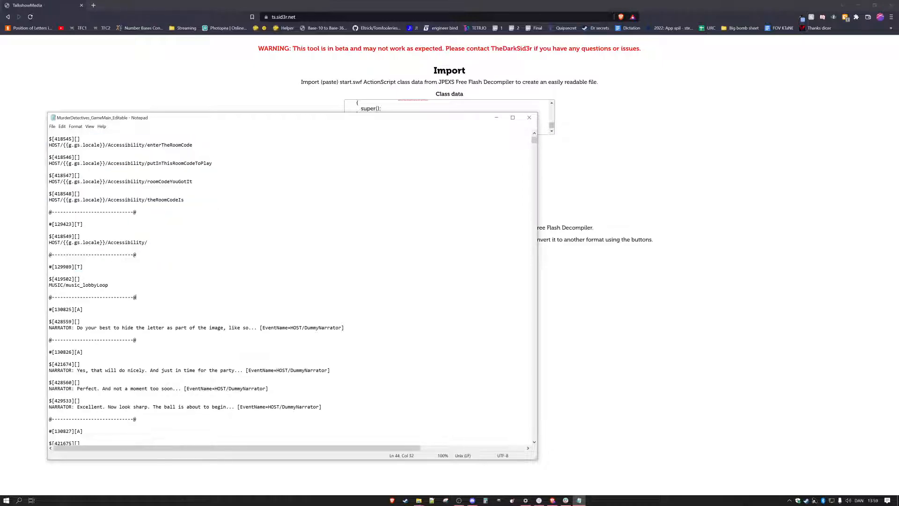
scroll("down", 3)
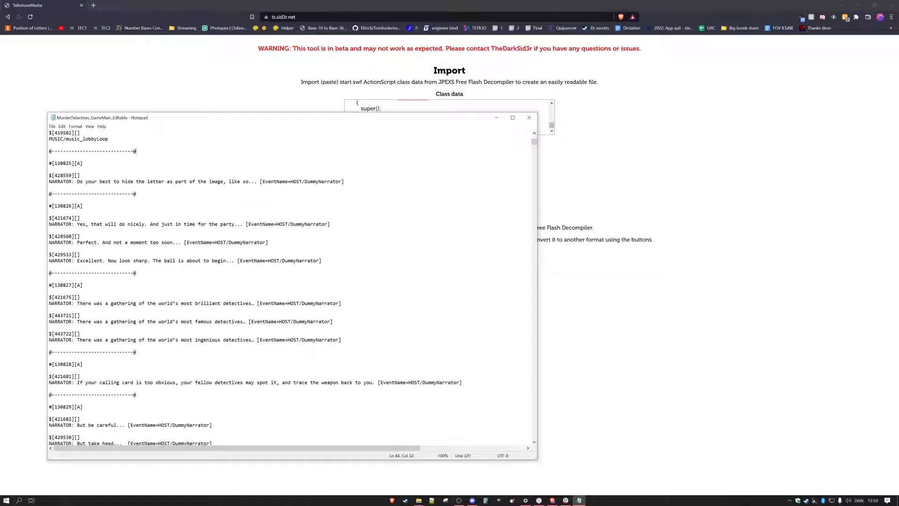
triple_click(147, 321)
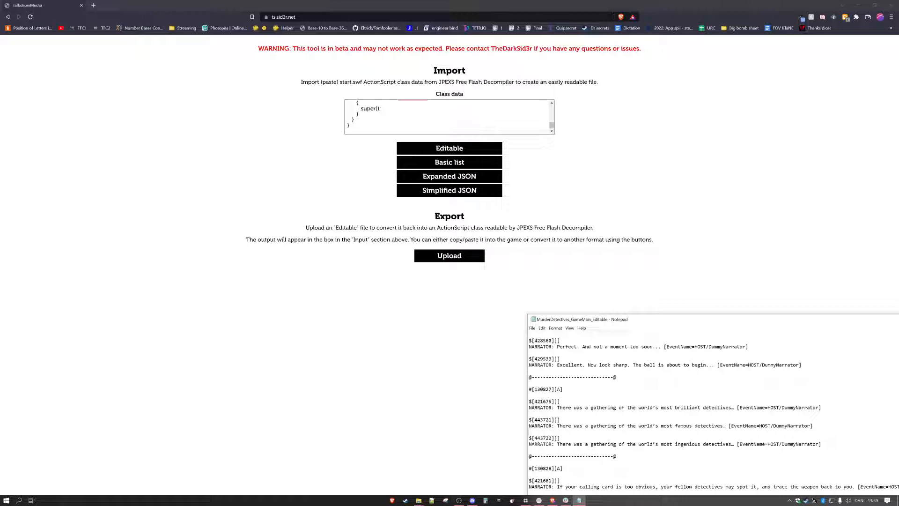
mouse_move(380, 193)
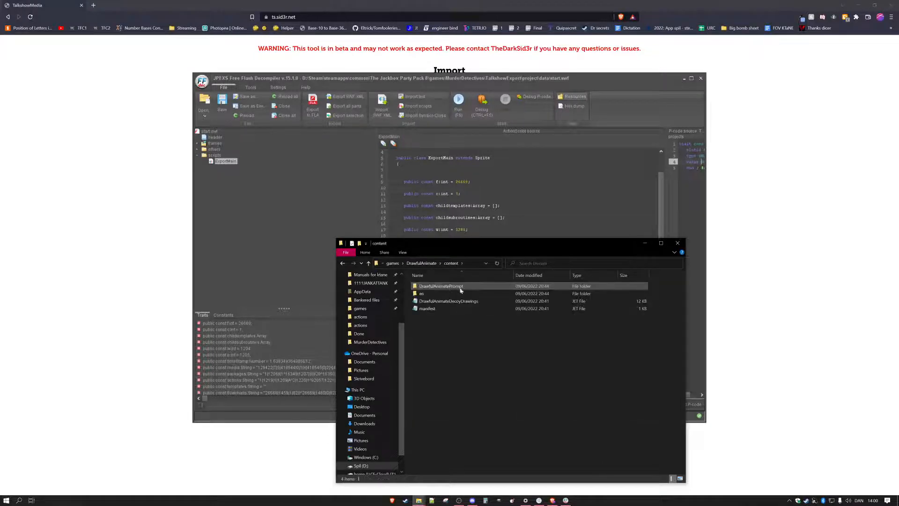
- Browse to TheWheelMatching, play a numbered prompt's audio clip, then close the JPEXS decompiler
left_click(440, 286)
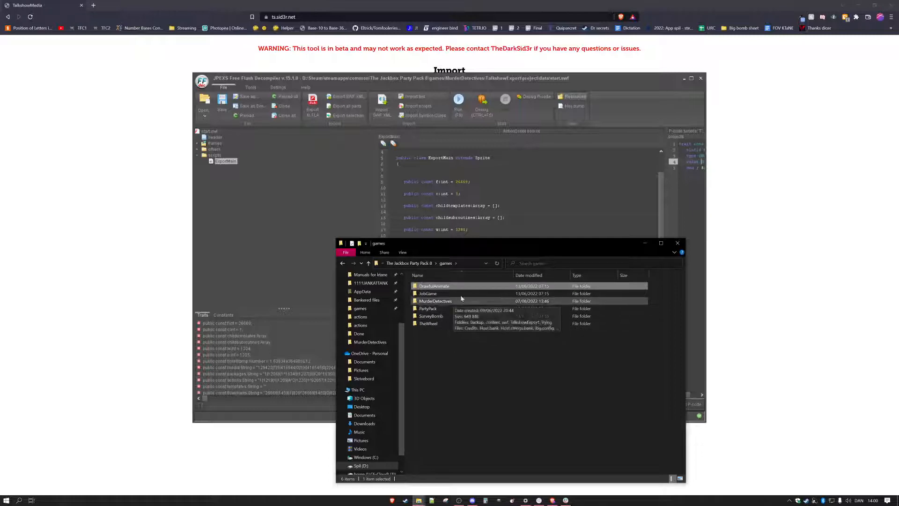
double_click(428, 323)
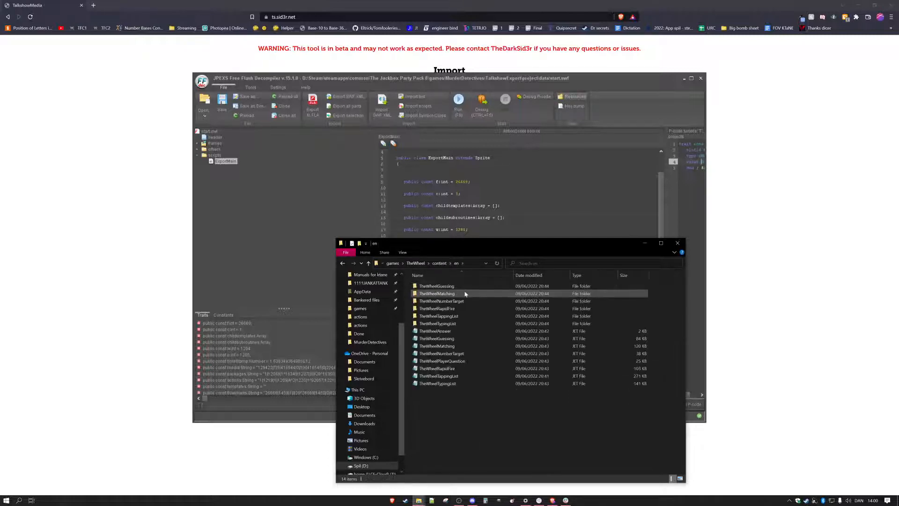
double_click(436, 293)
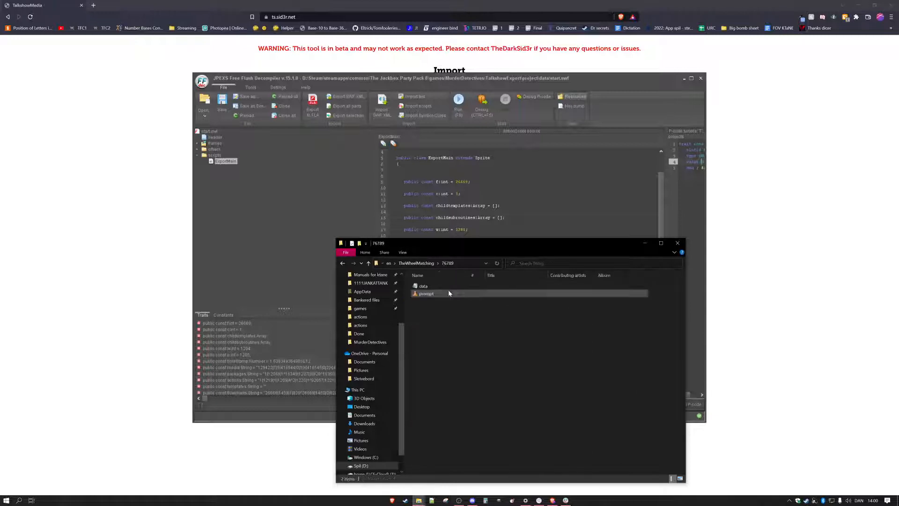
double_click(426, 293)
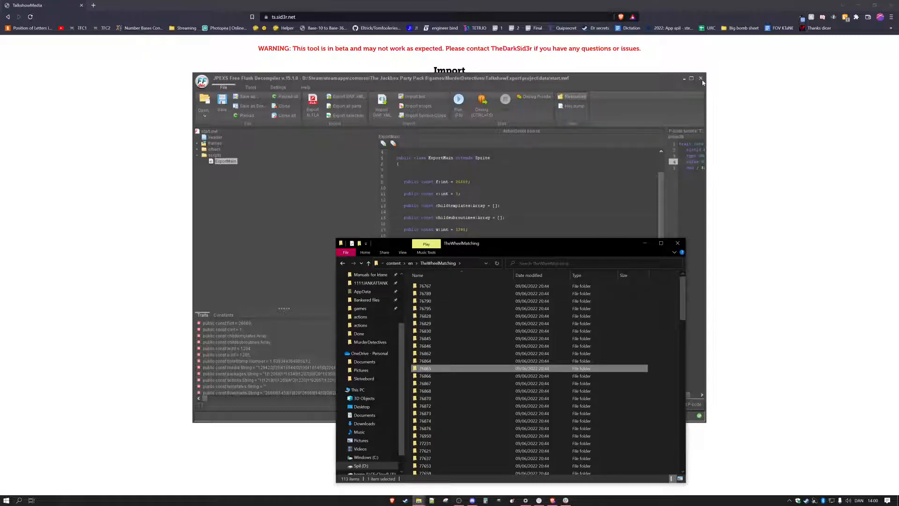
left_click(701, 77)
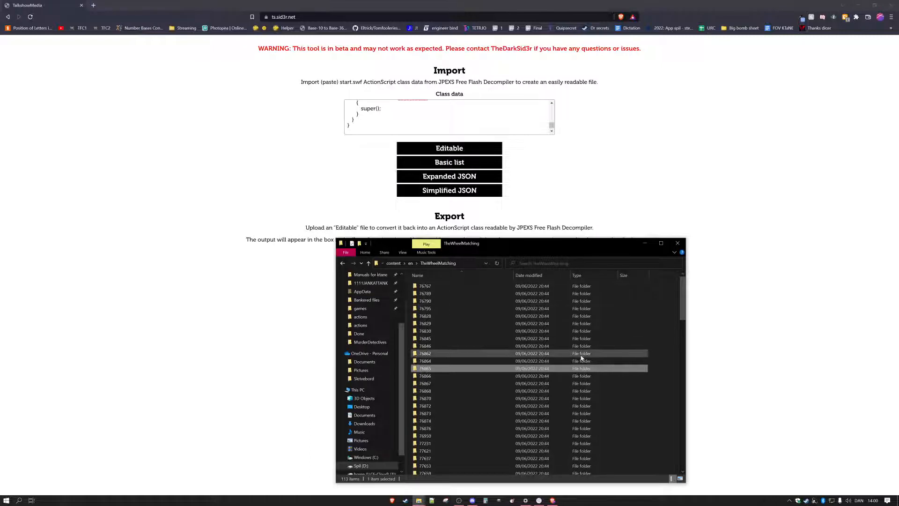